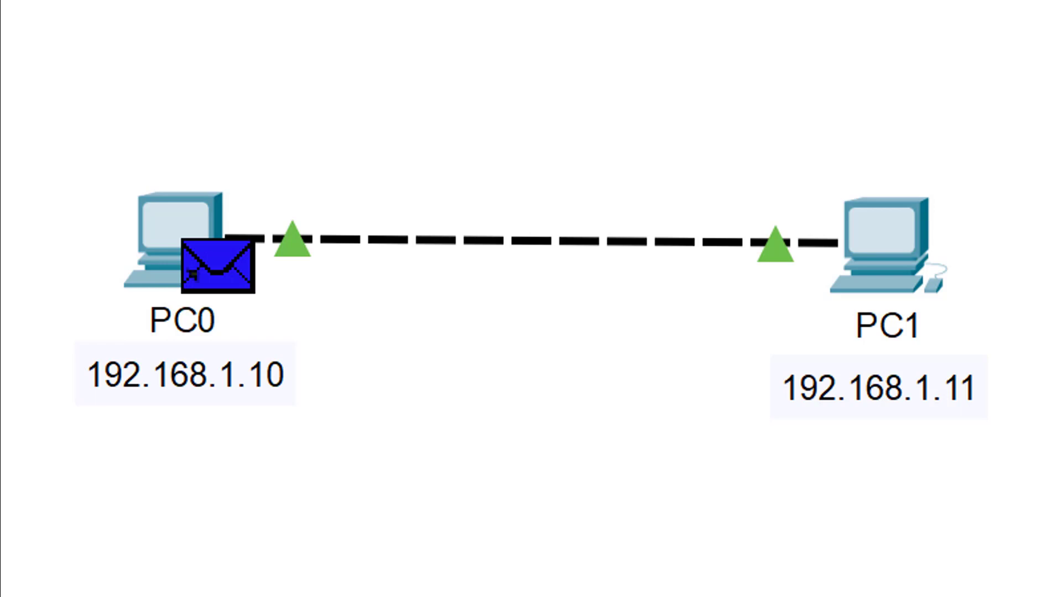
- Search 'cisco' from the Start menu to launch Cisco Packet Tracer
click(13, 584)
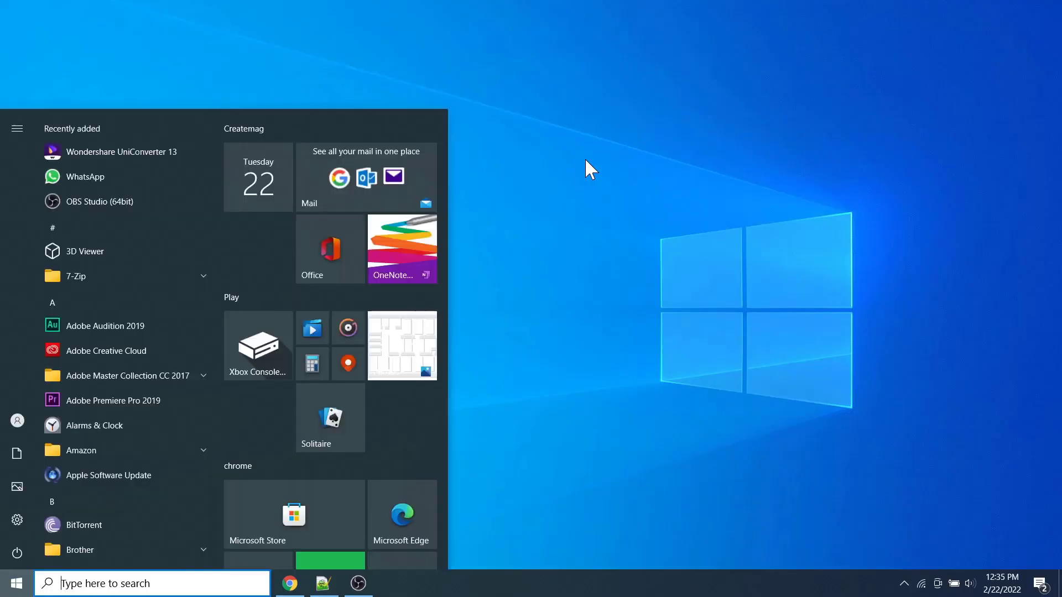
text(cisco)
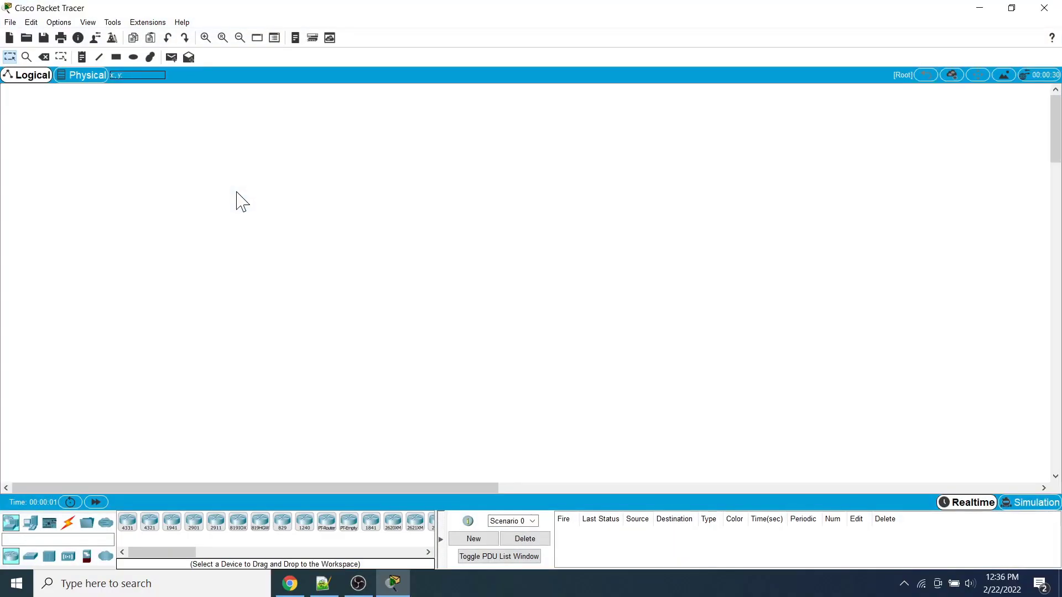
mouse_move(237, 234)
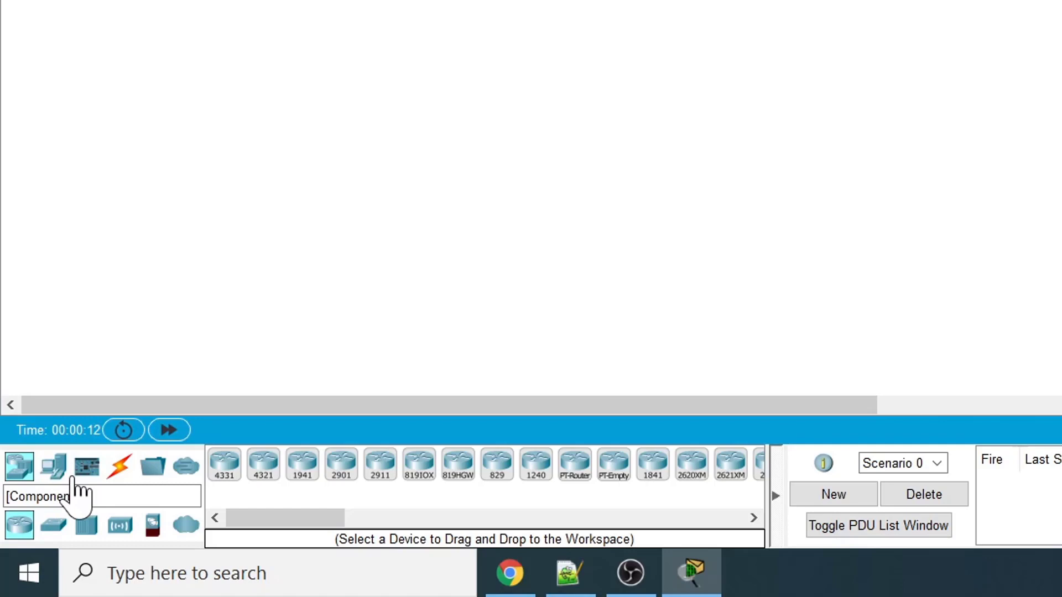
- Place PC0 and PC1 from End Devices side by side on the workspace
click(53, 466)
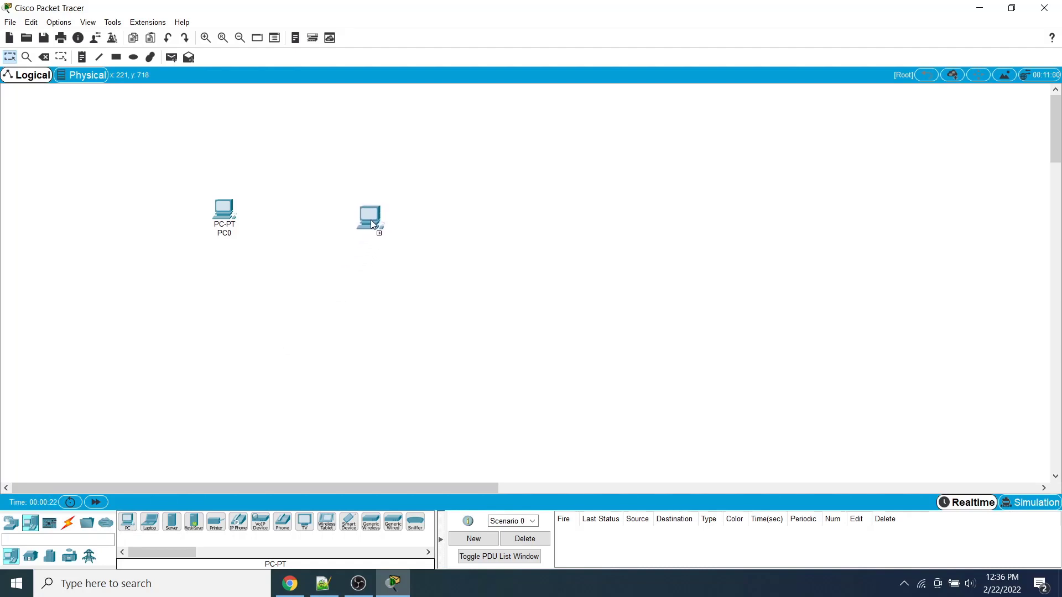
click(369, 215)
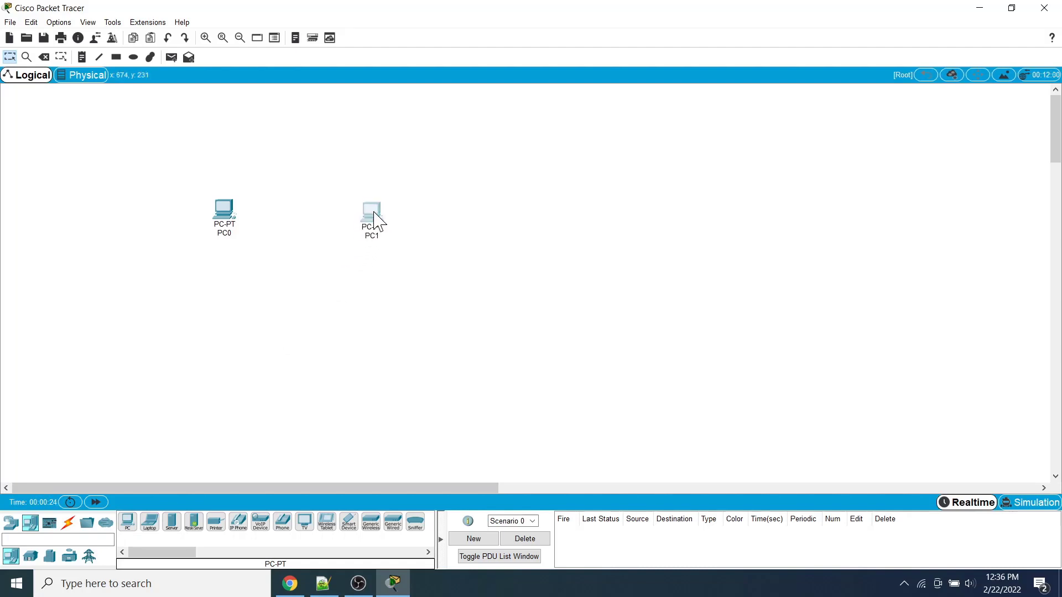
click(205, 38)
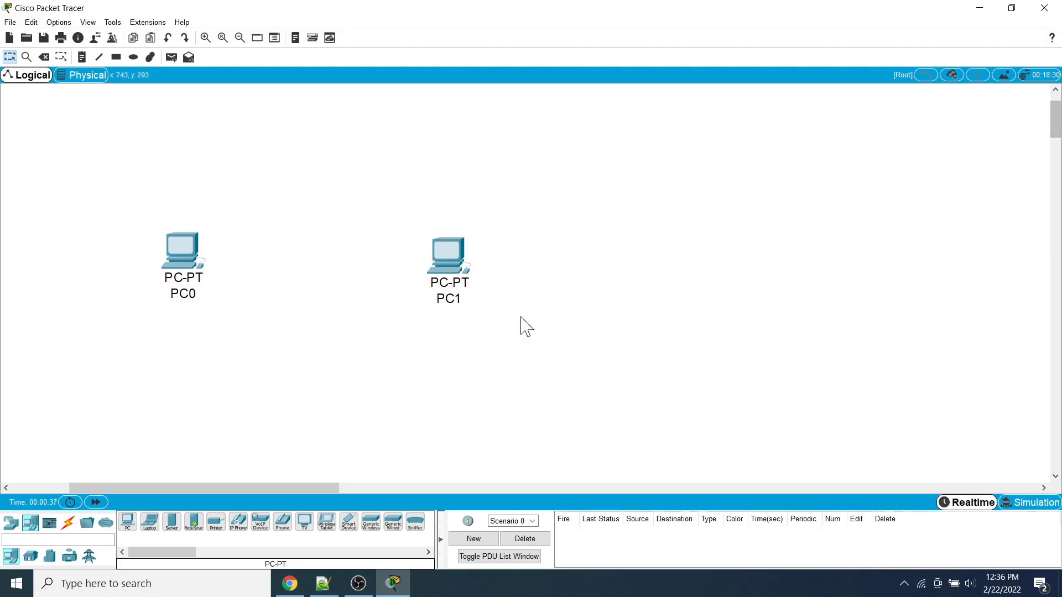
mouse_move(457, 310)
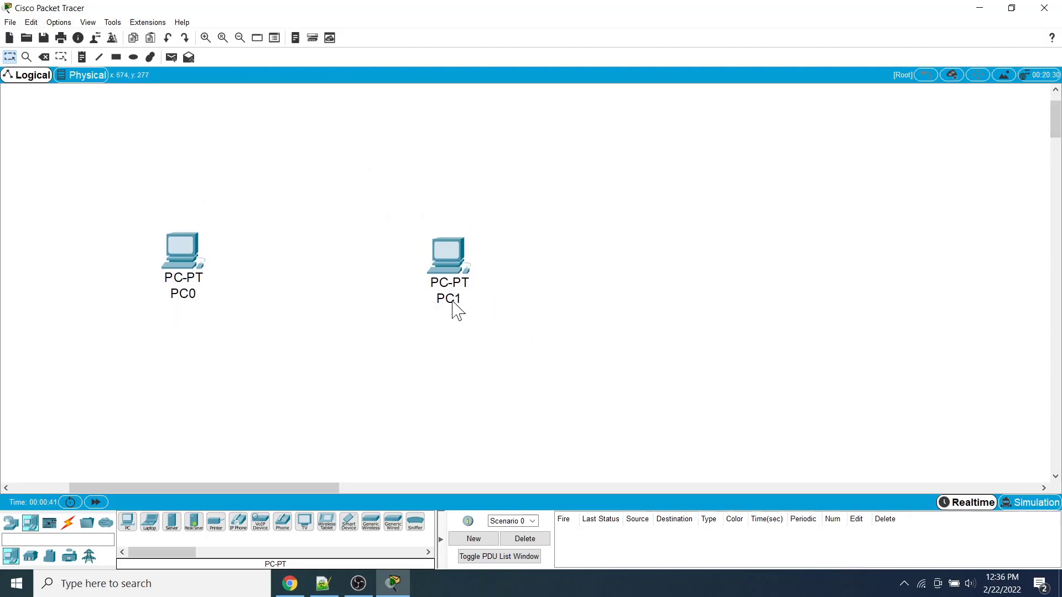
mouse_move(192, 157)
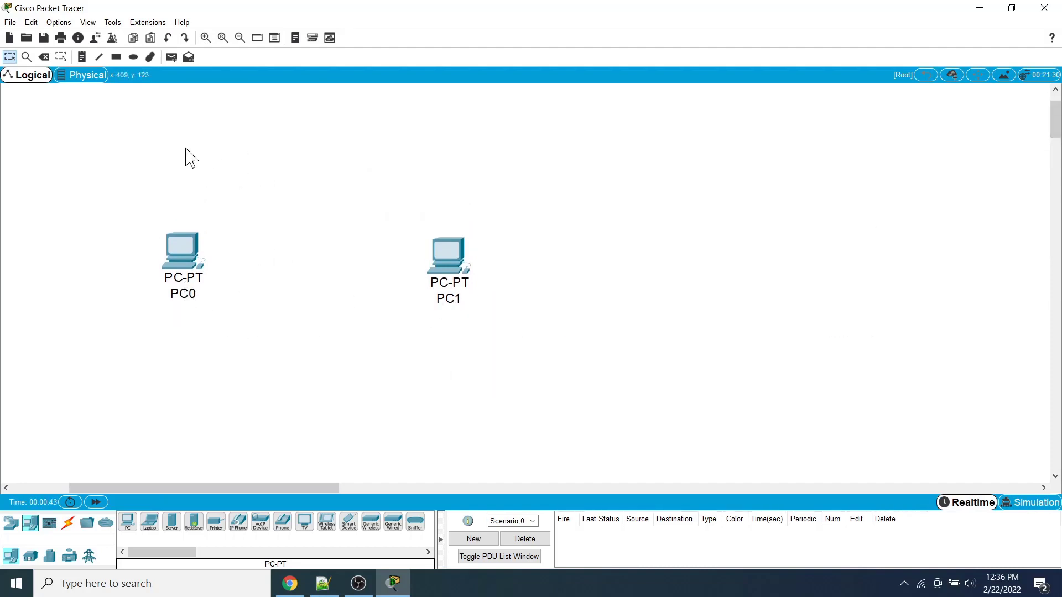
click(59, 22)
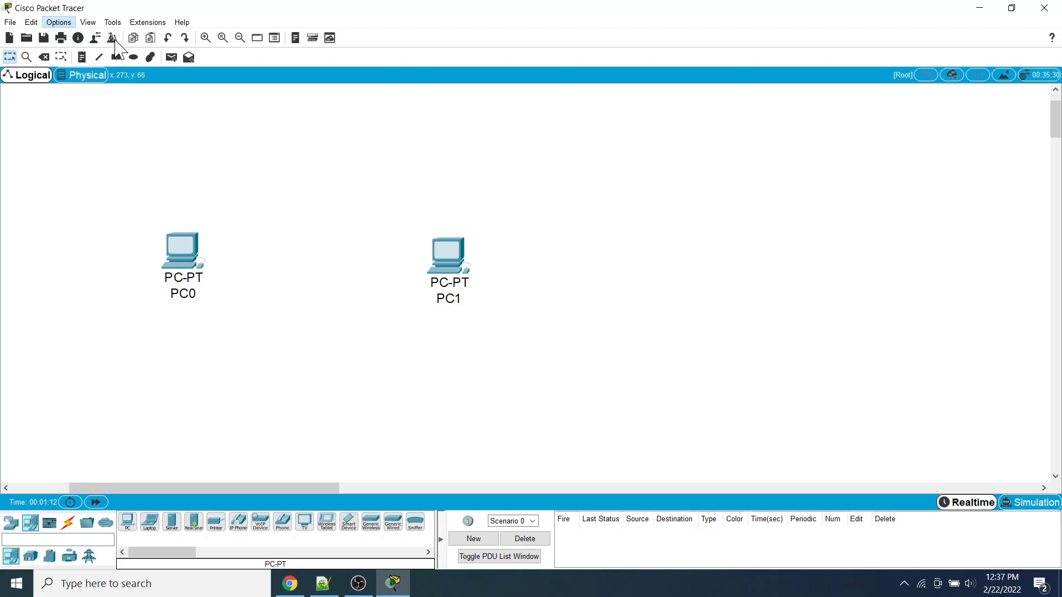
- Turn off Show Device Model Labels in Preferences so only PC0 and PC1 names show
click(59, 22)
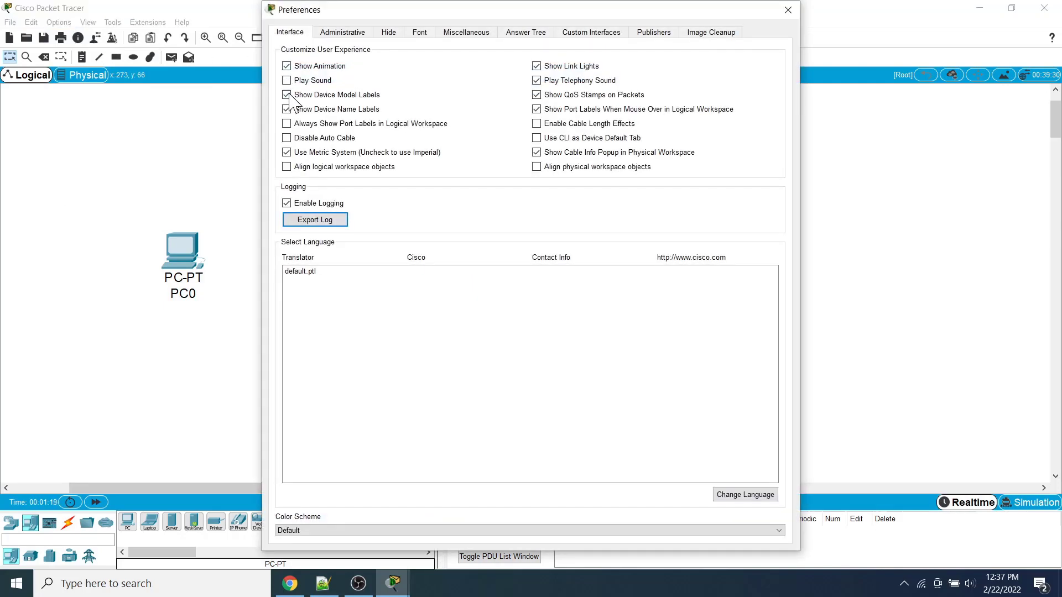
click(286, 94)
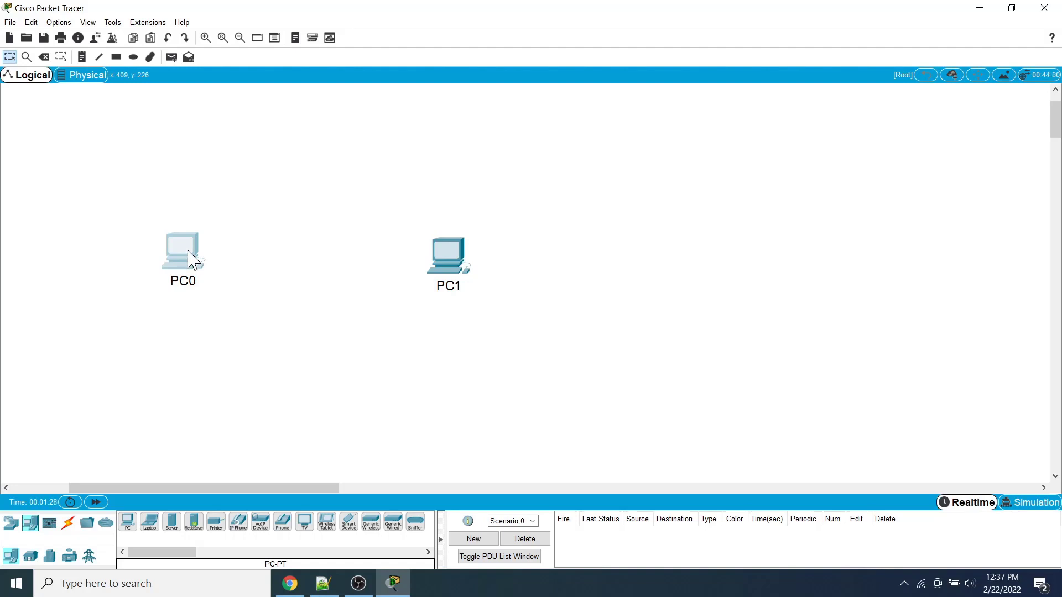
double_click(181, 280)
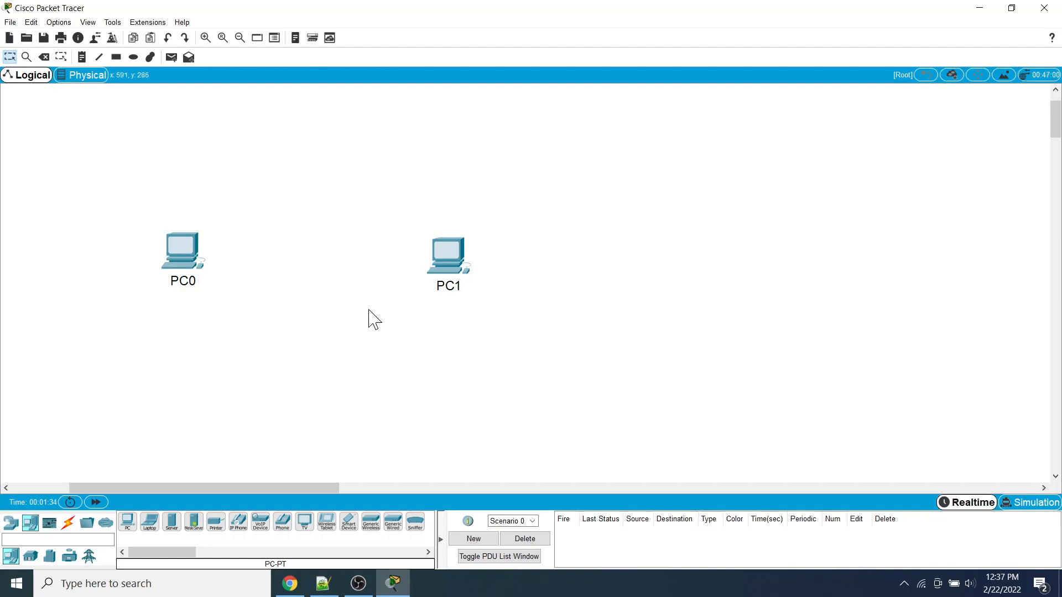
mouse_move(258, 337)
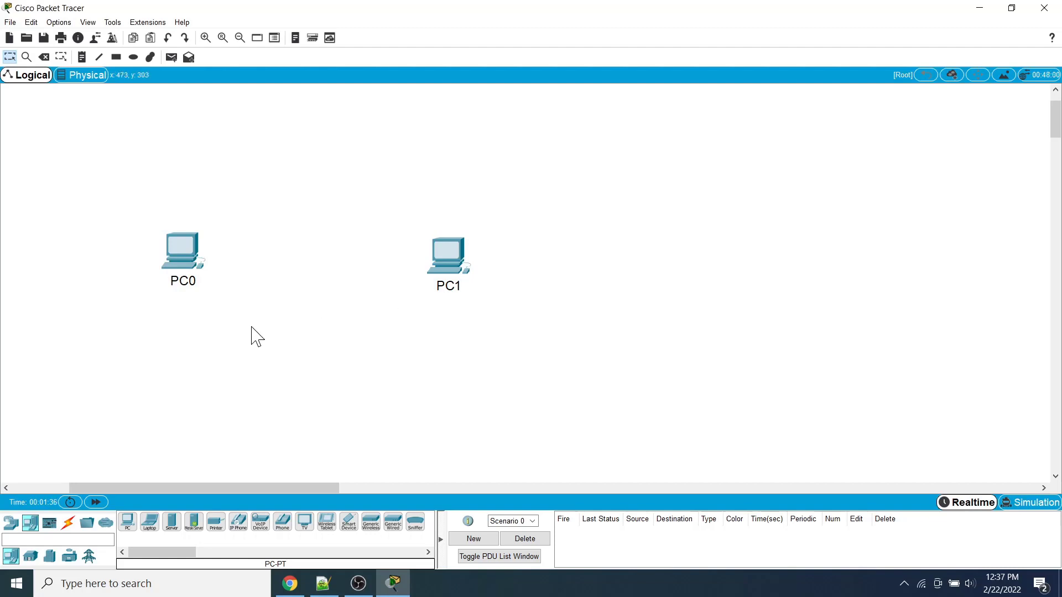
mouse_move(206, 380)
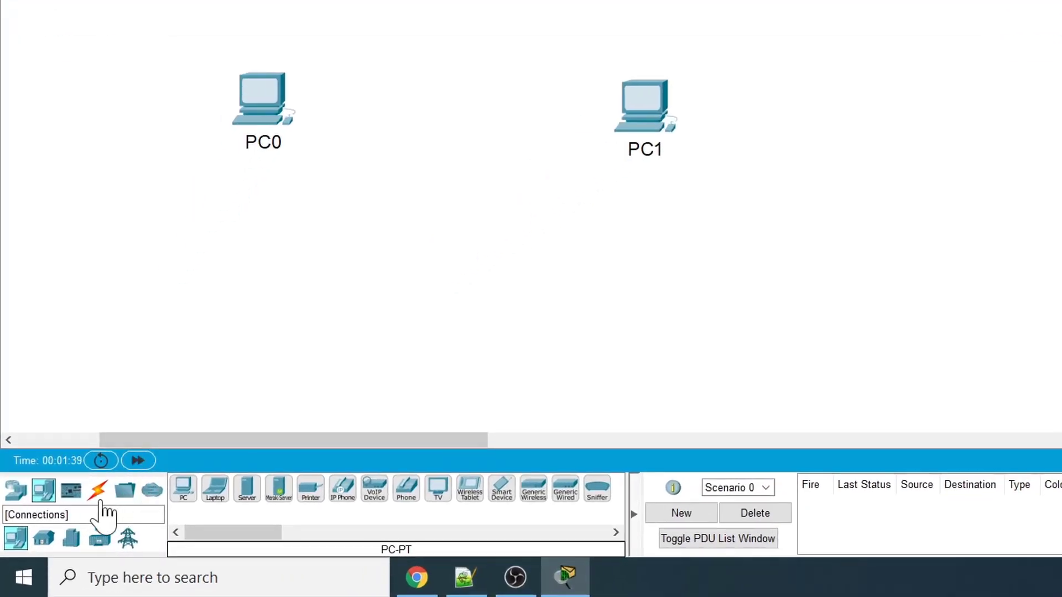
- Run a copper cross-over cable from PC0's FastEthernet0 to PC1's FastEthernet0
click(97, 490)
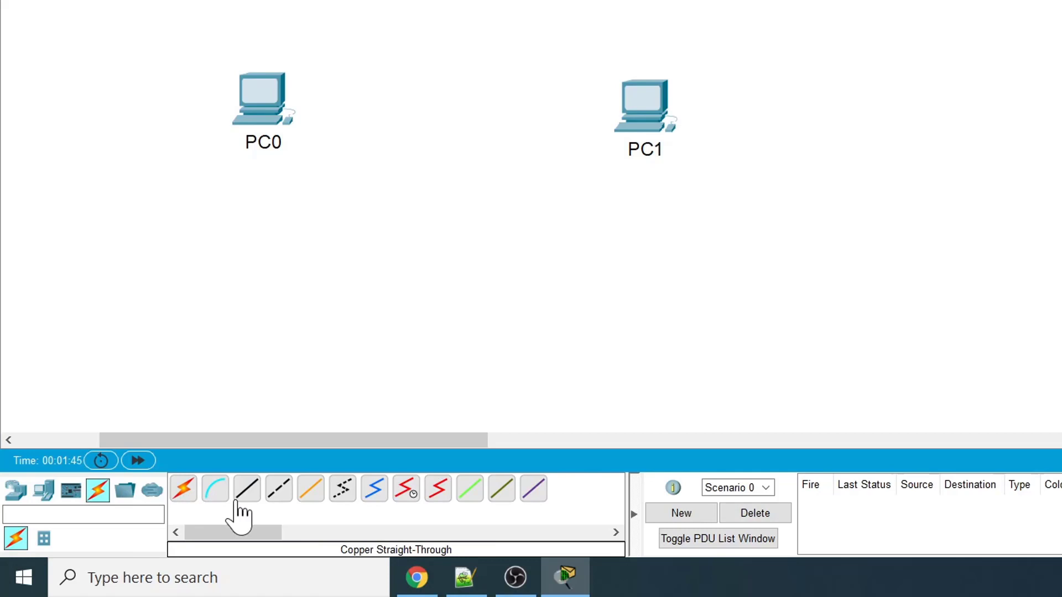
mouse_move(310, 488)
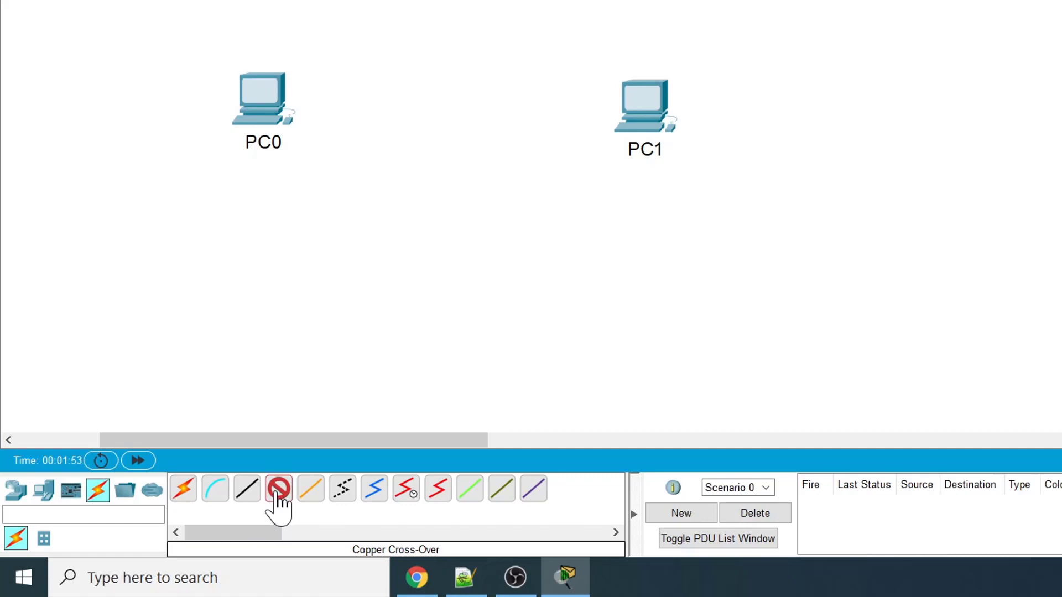
click(262, 99)
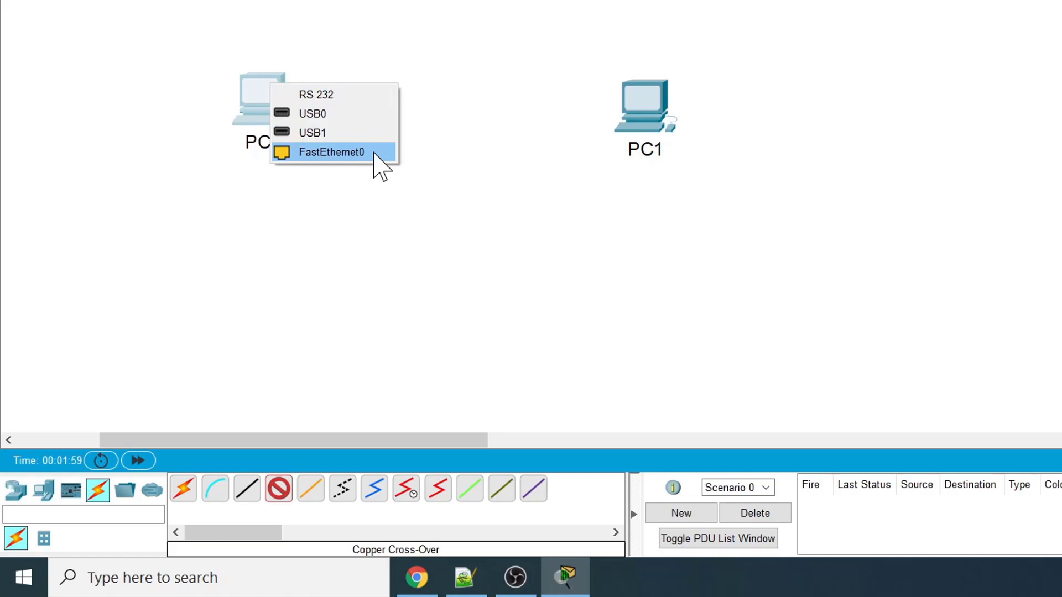
click(331, 152)
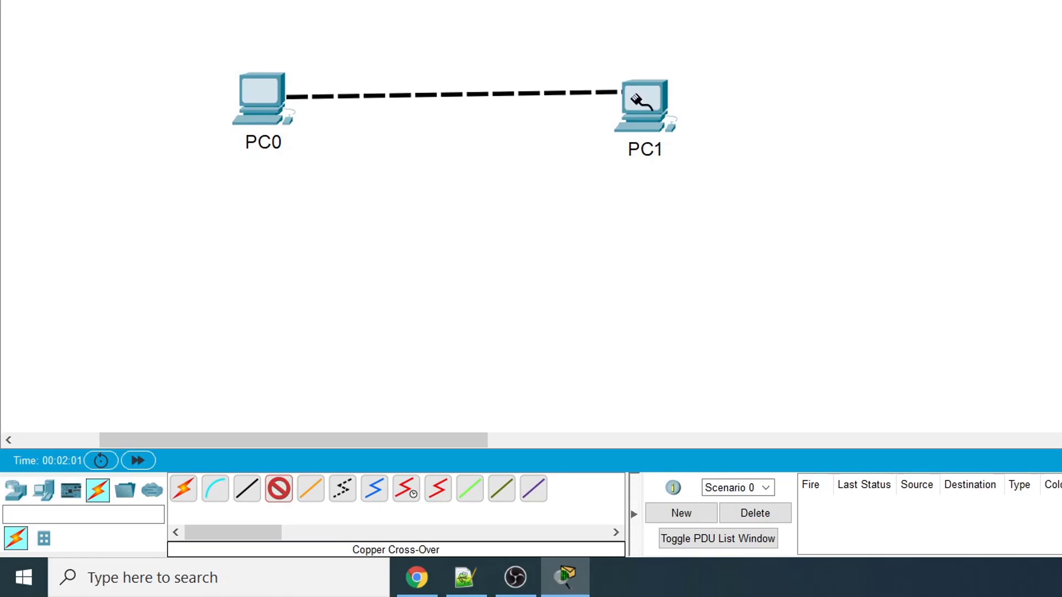
click(641, 105)
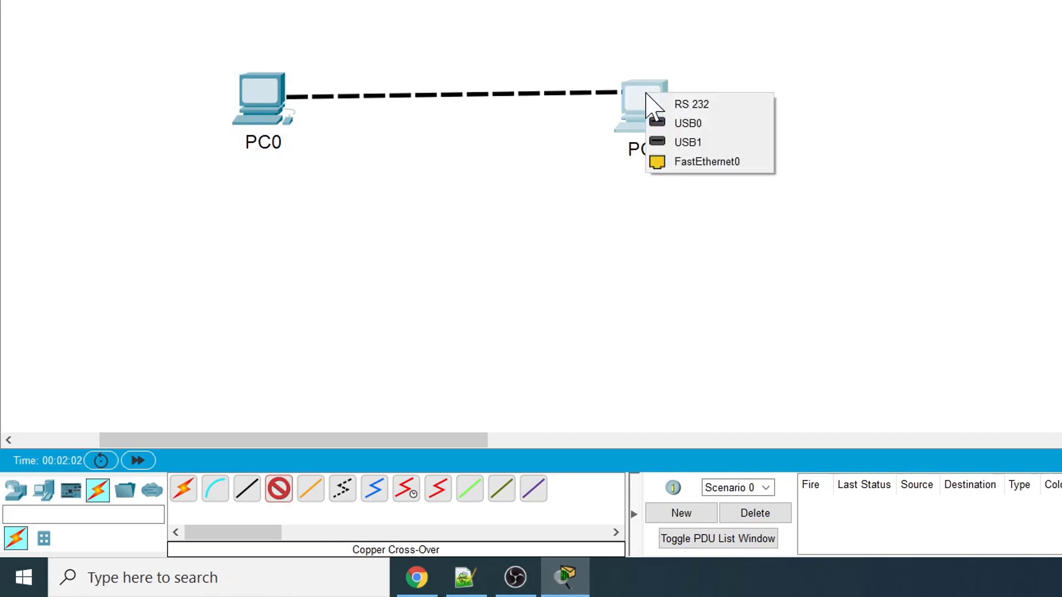
mouse_move(661, 112)
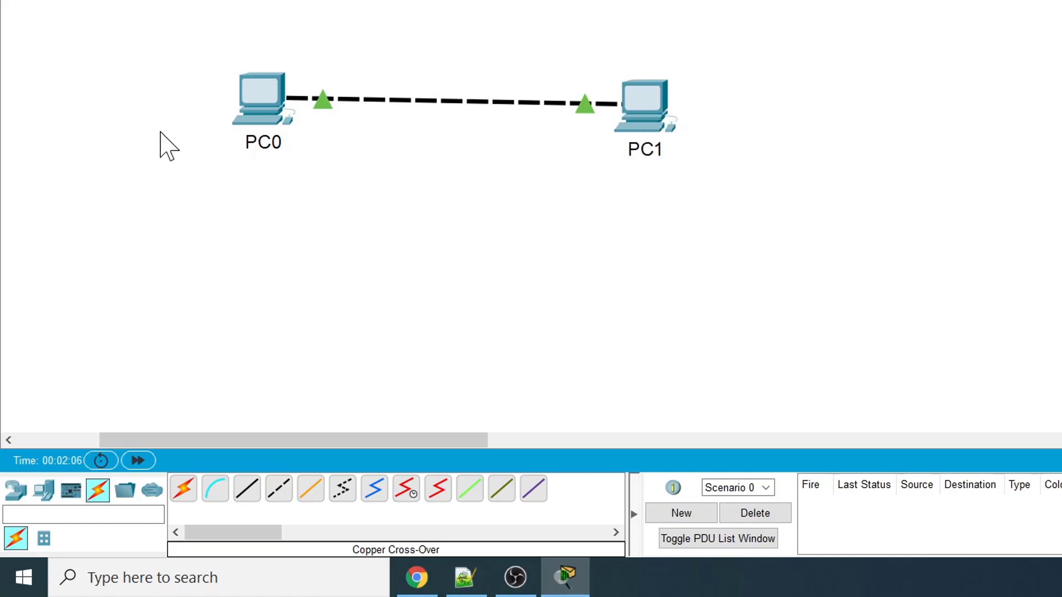
mouse_move(155, 112)
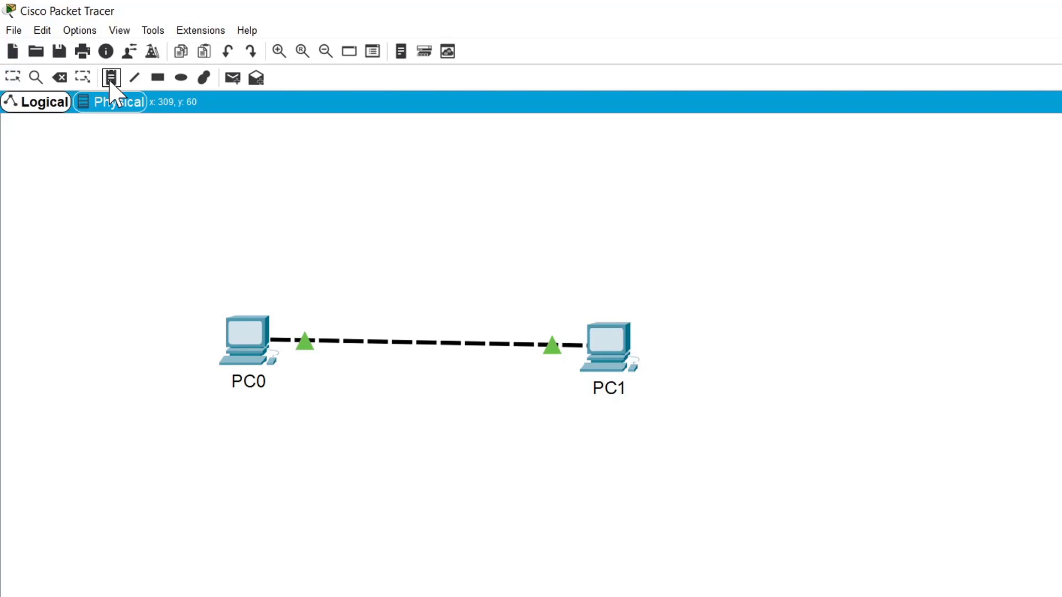
mouse_move(225, 399)
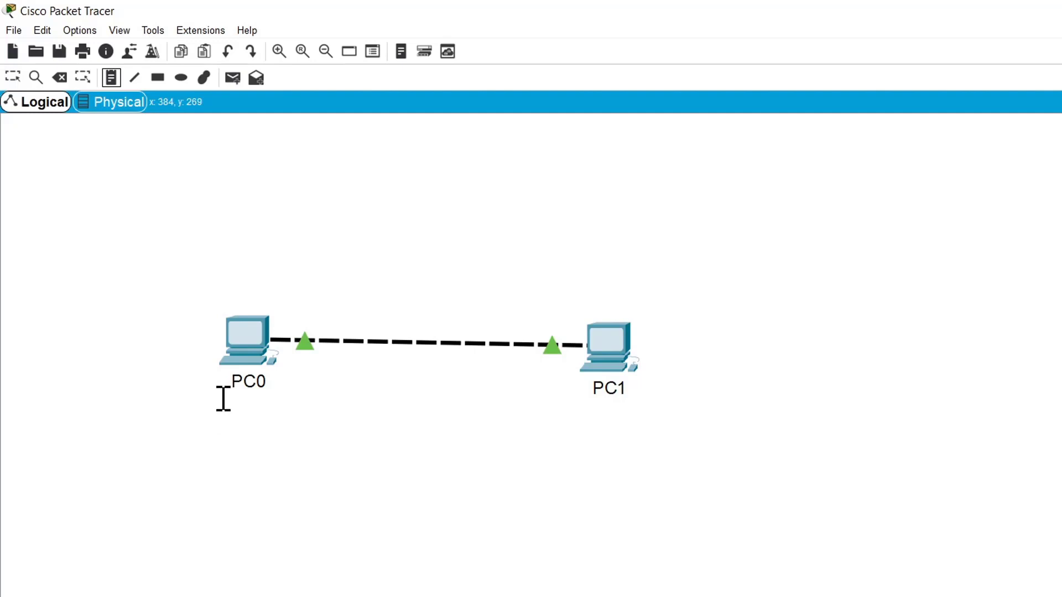
- Add text notes 192.168.1.10 under PC0 and 192.168.1.11 under PC1
click(224, 400)
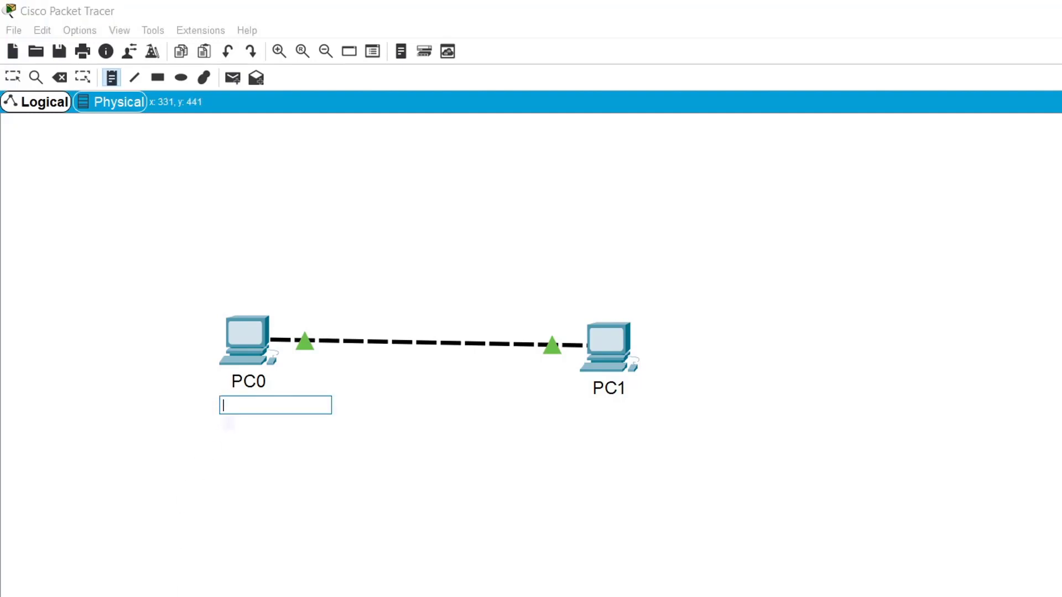
text(192.168.1.10)
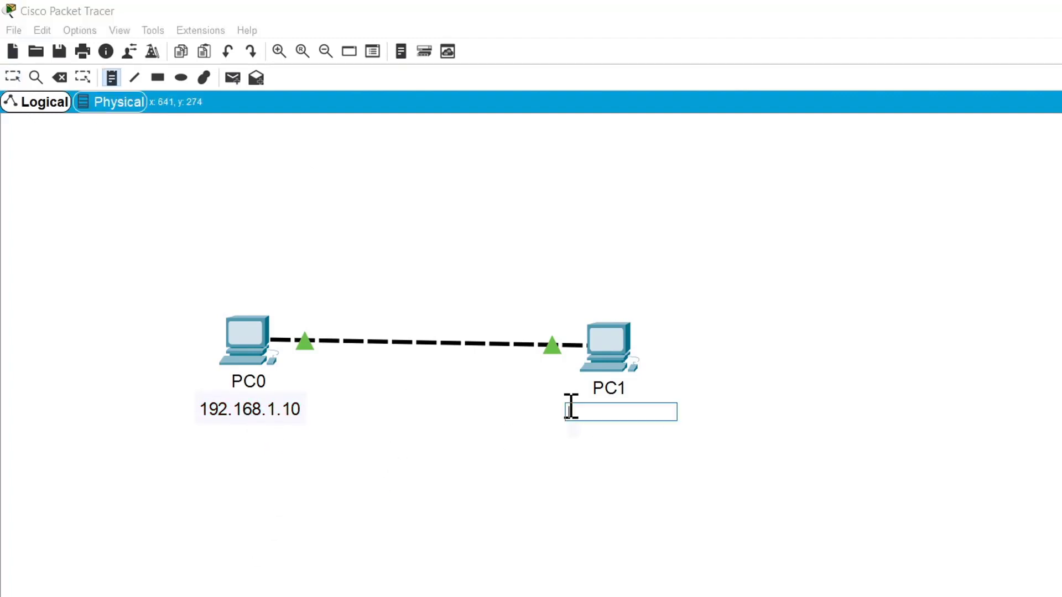
text(192.168.1.11)
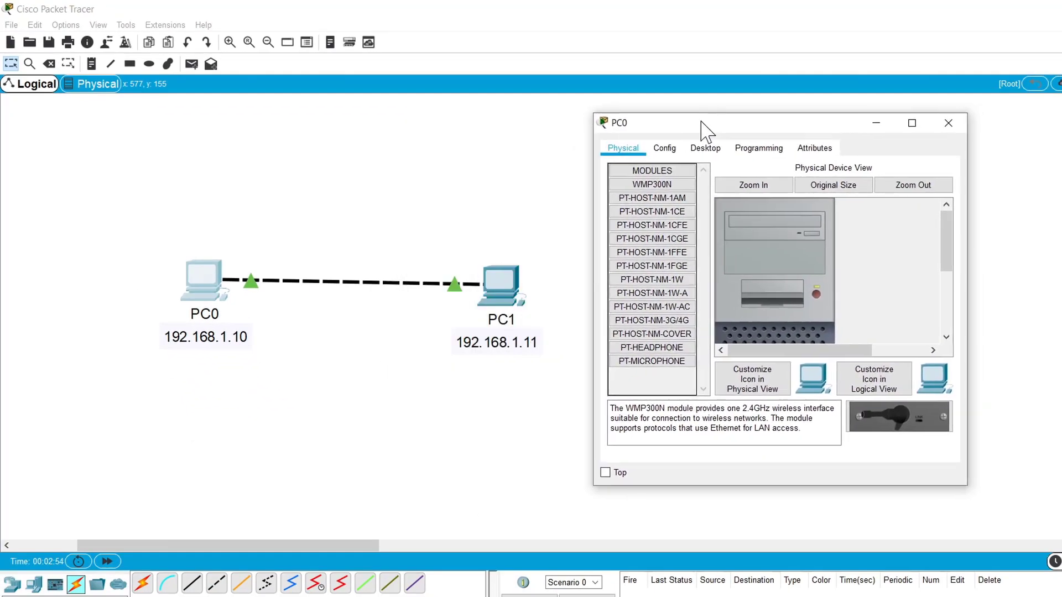
- Assign PC0 static IPv4 192.168.1.10 with mask 255.255.255.0 and close its window
click(705, 148)
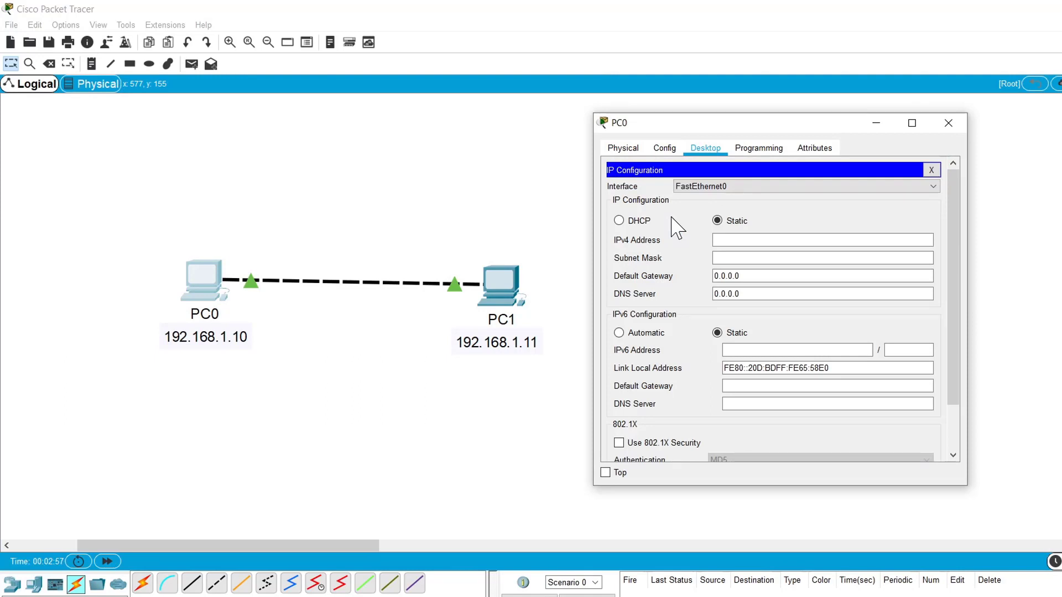
click(822, 240)
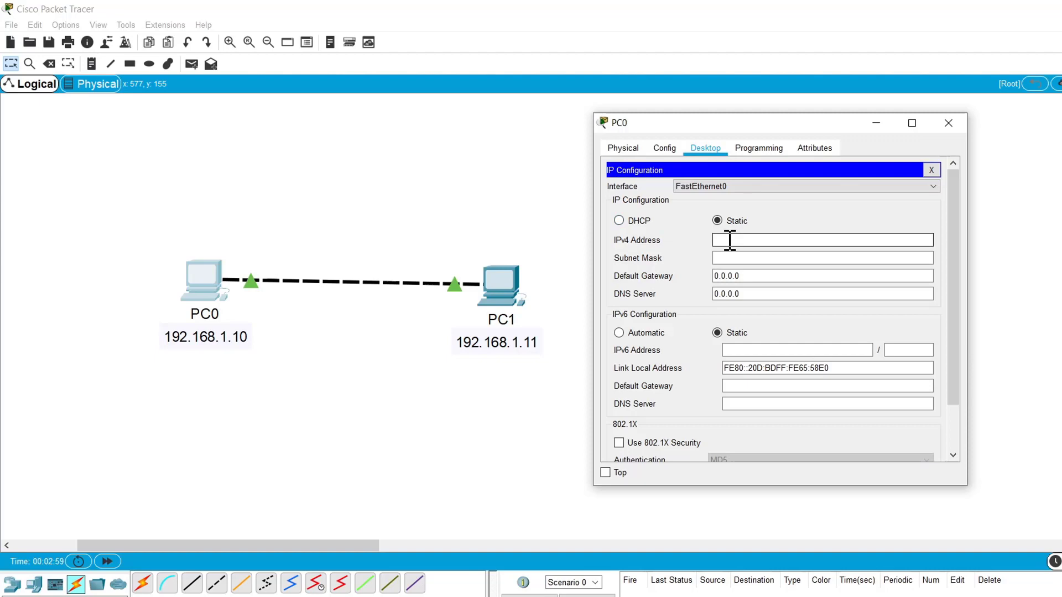
text(192.168)
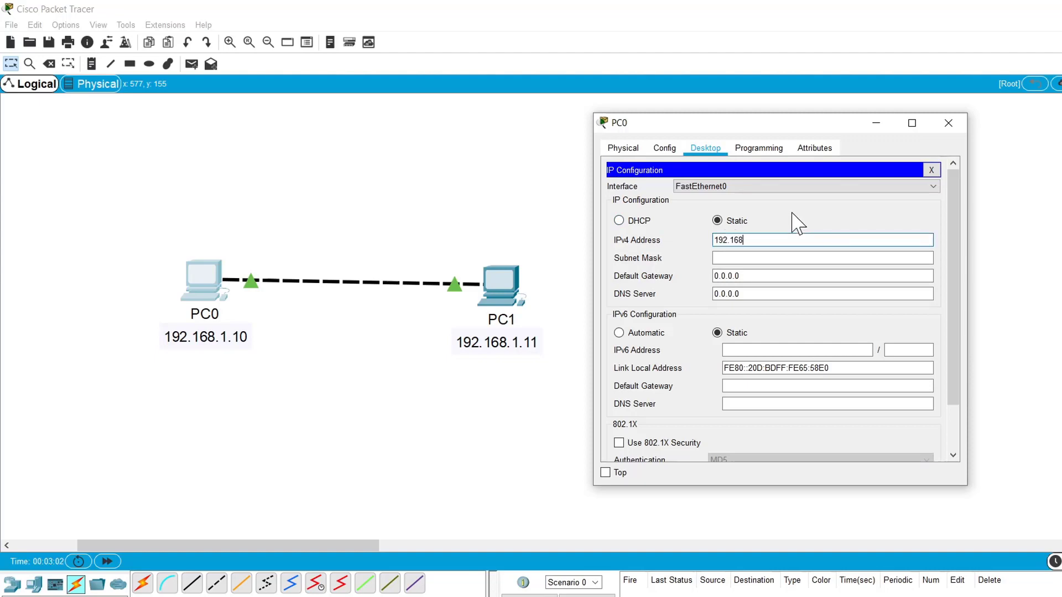
text(255.255.255.0)
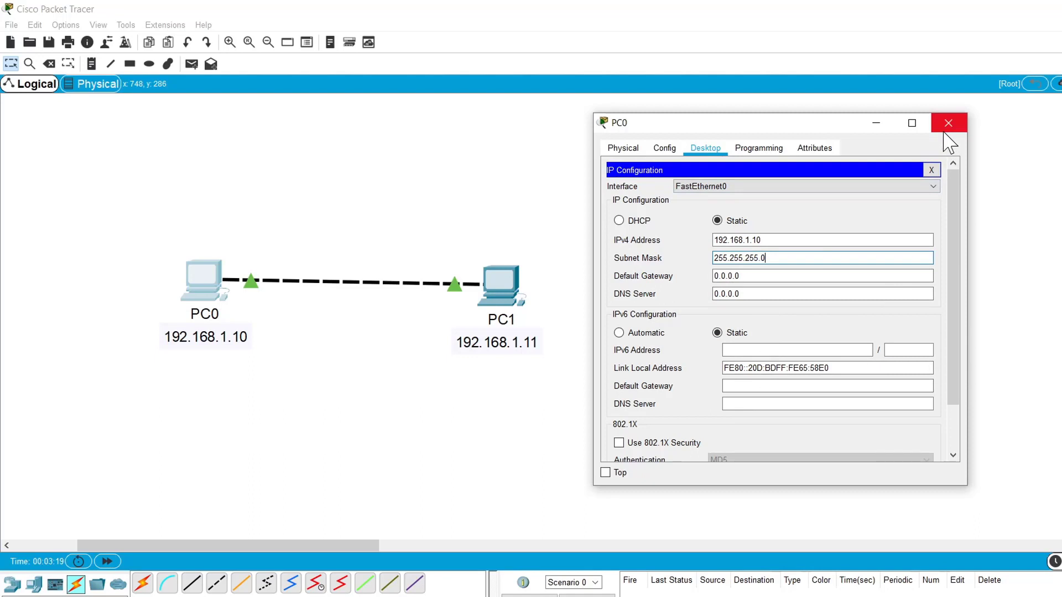
click(948, 123)
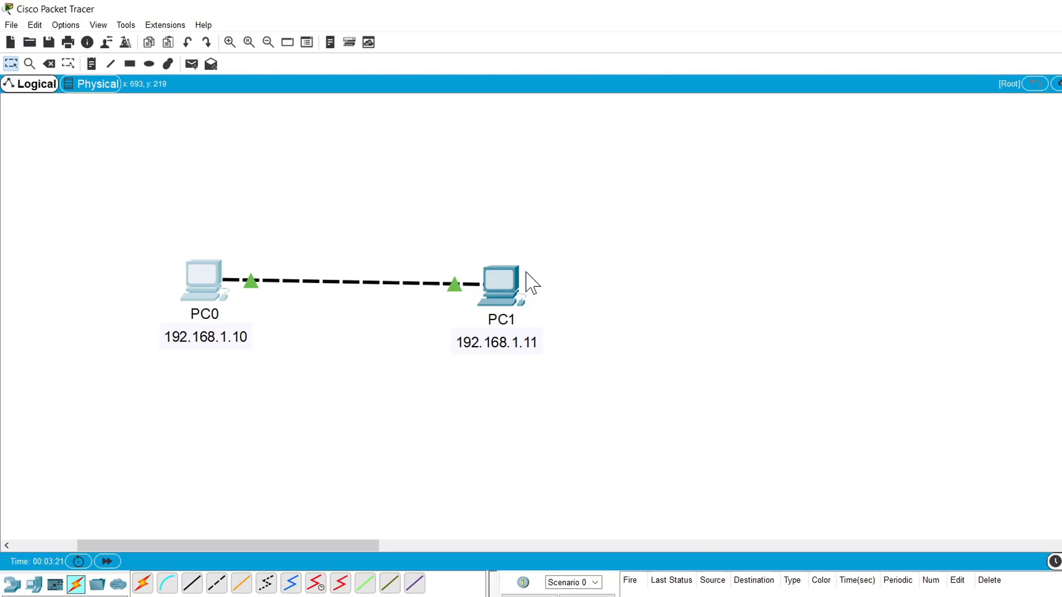
- Assign PC1 static IPv4 192.168.1.11 with mask 255.255.255.0 and close its window
click(500, 281)
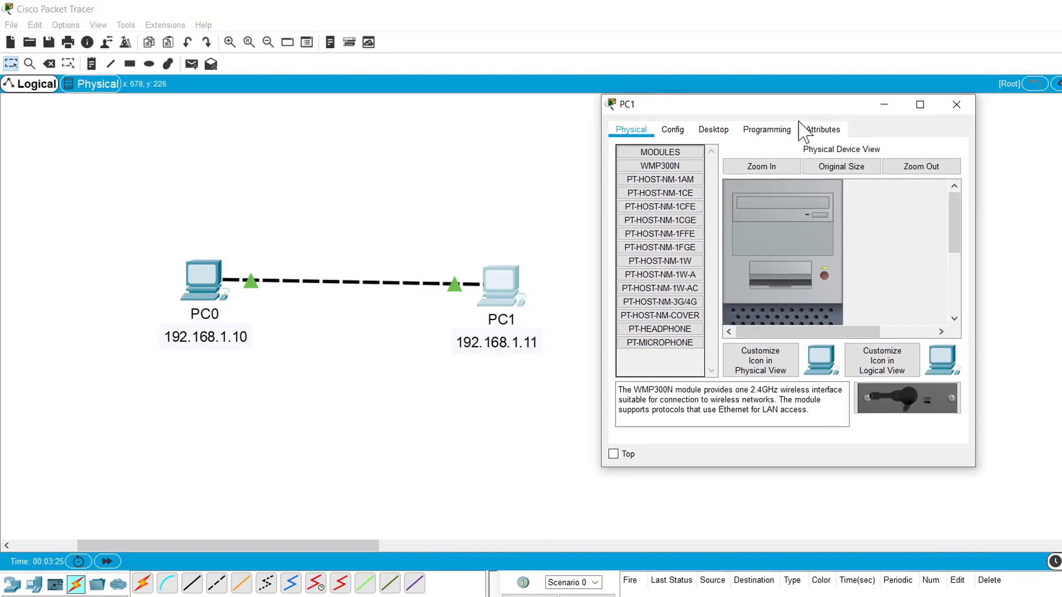
click(712, 129)
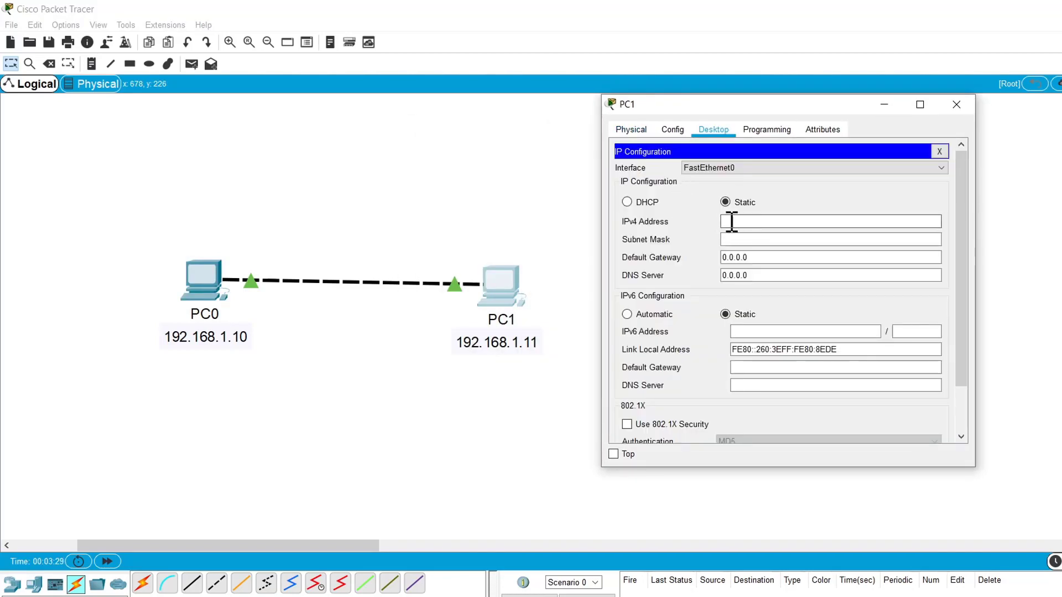
text(192.168.)
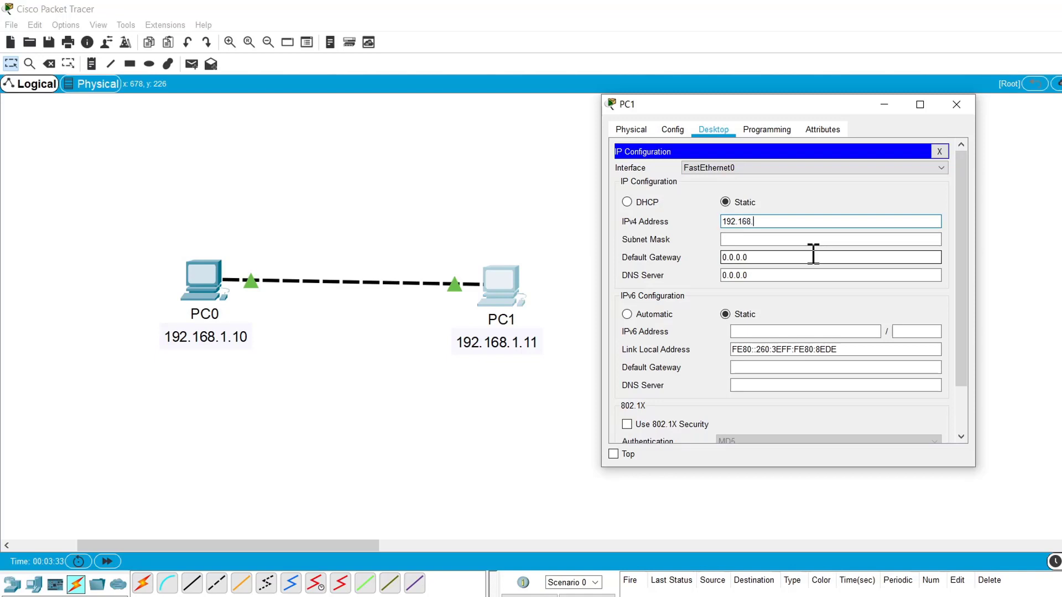
text(255.255.255.0)
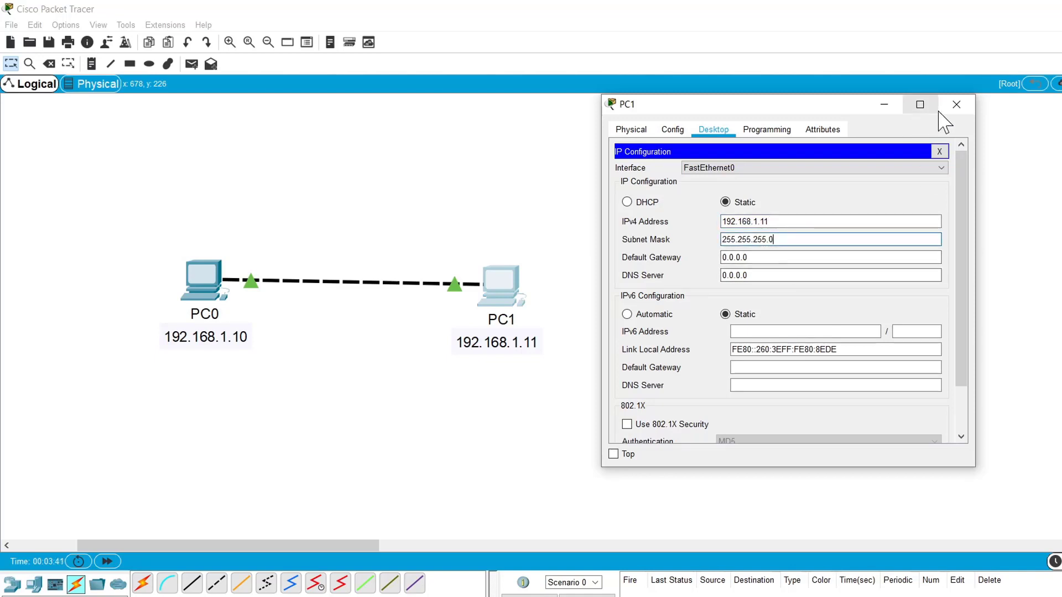
click(956, 104)
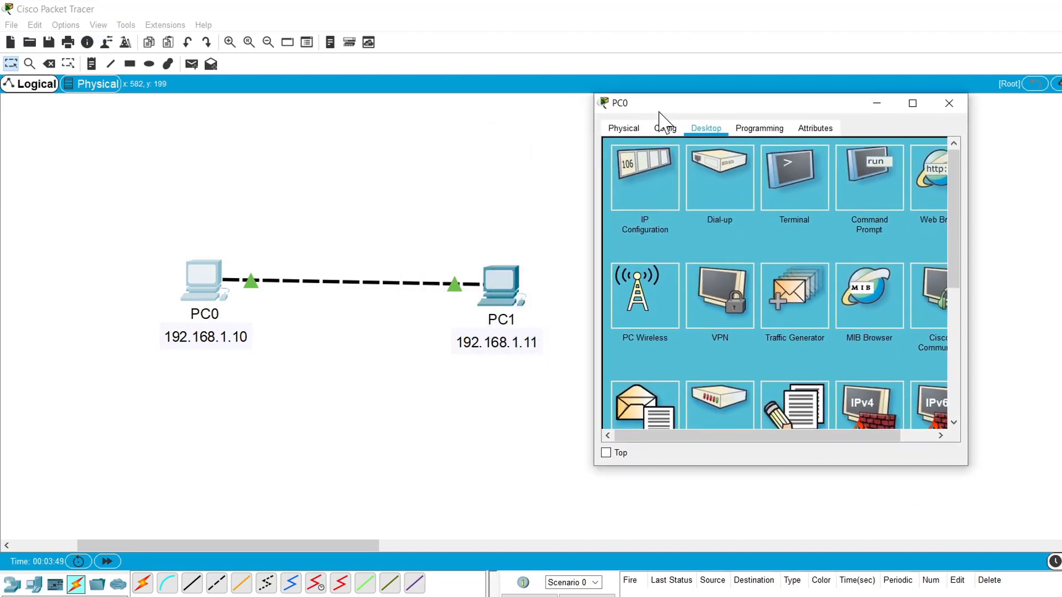
mouse_move(794, 166)
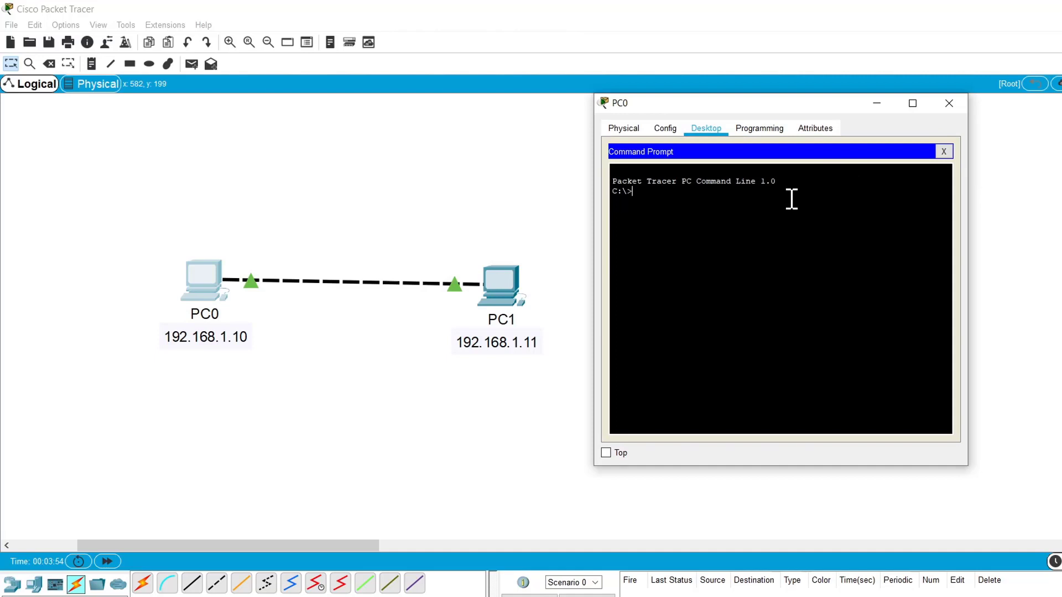
- Ping 192.168.1.11 from PC0's command prompt and highlight the four successful replies
text(ping)
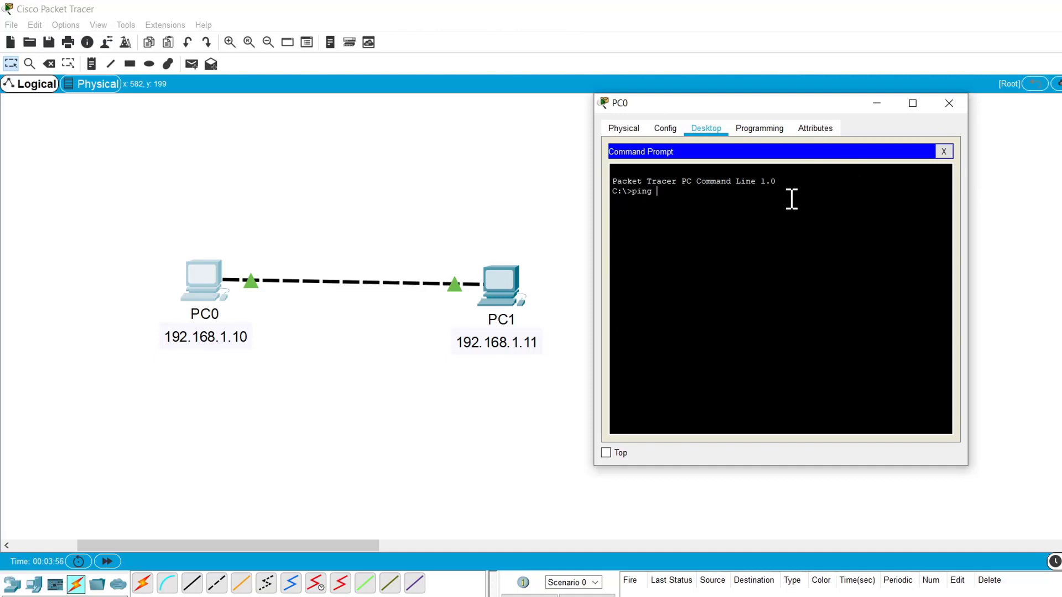
text(192.168.1)
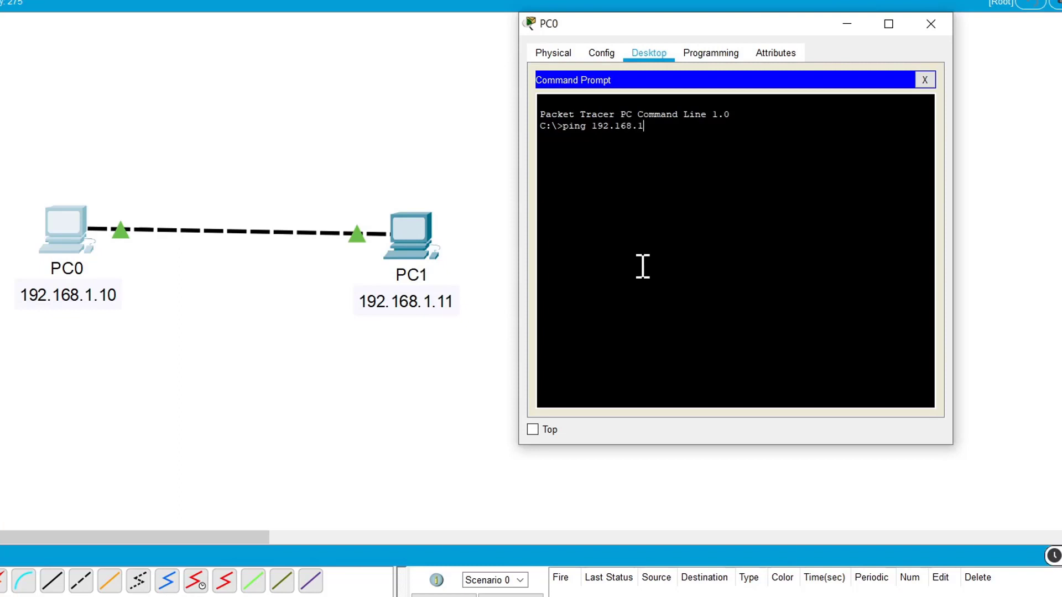
key(enter)
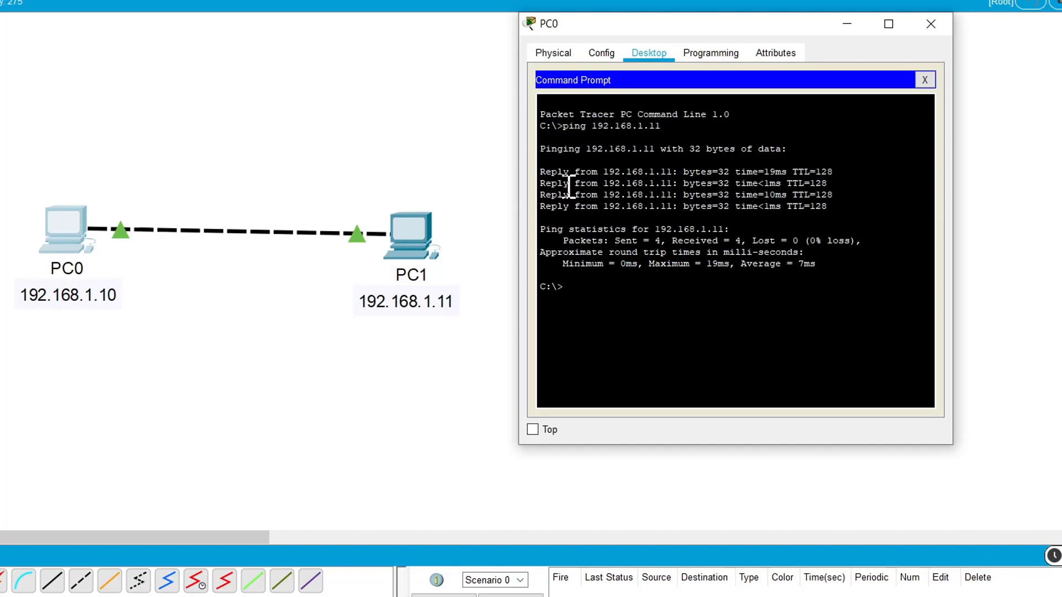
drag(542, 171, 830, 207)
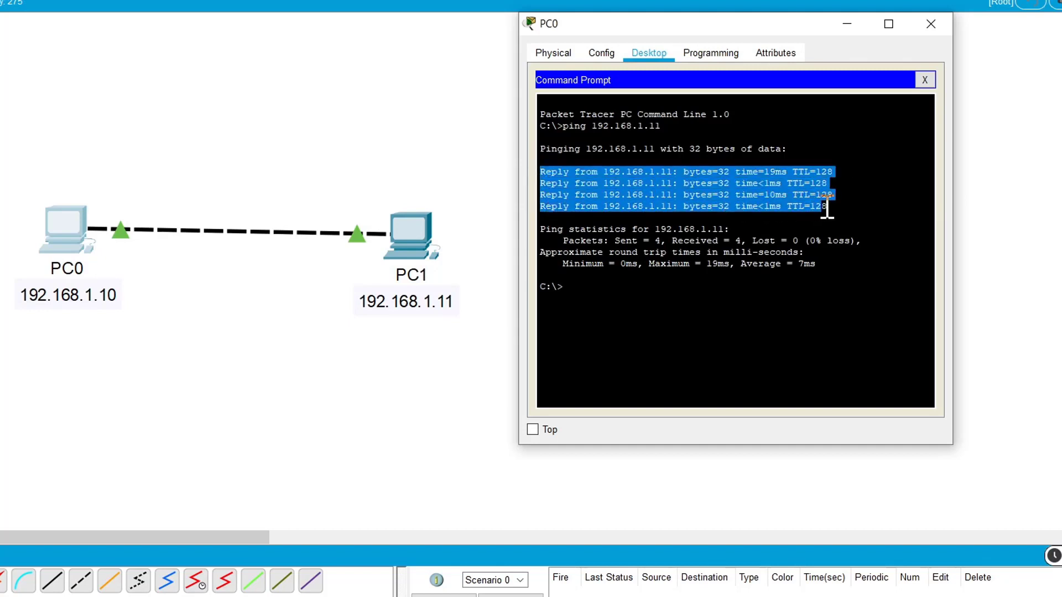
mouse_move(833, 284)
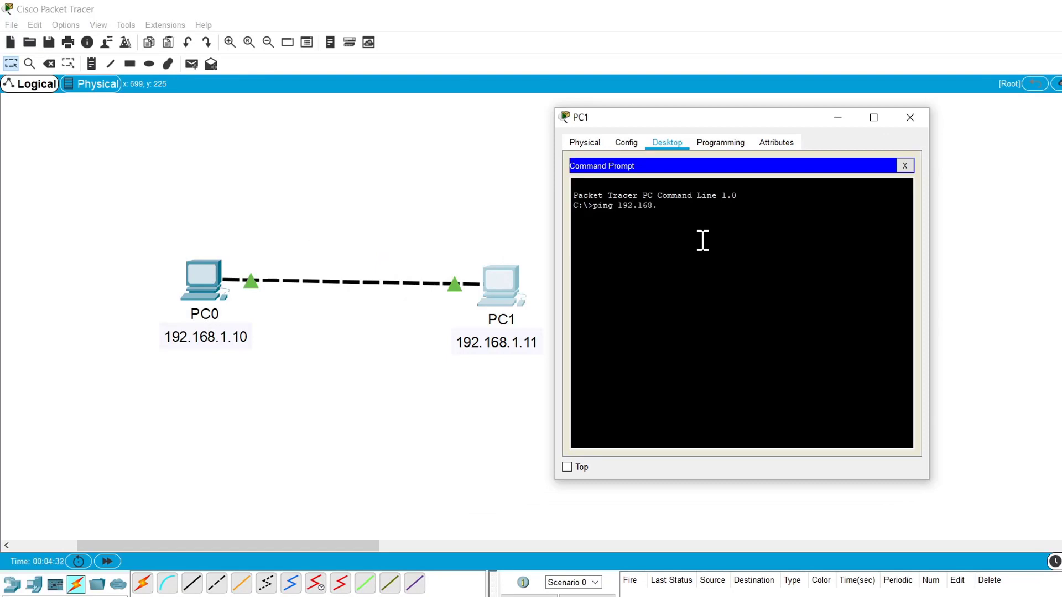
- Run ping 192.168.1.10 from PC1's command prompt
key(enter)
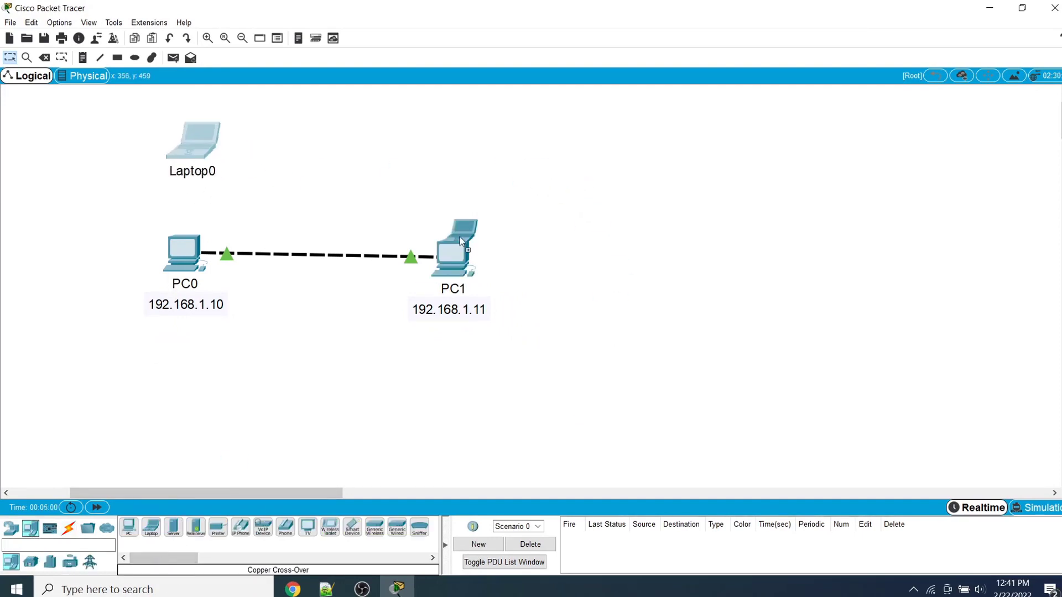
- Place Laptop0 and Laptop1 above the PCs and link them with a cross-over cable
click(67, 529)
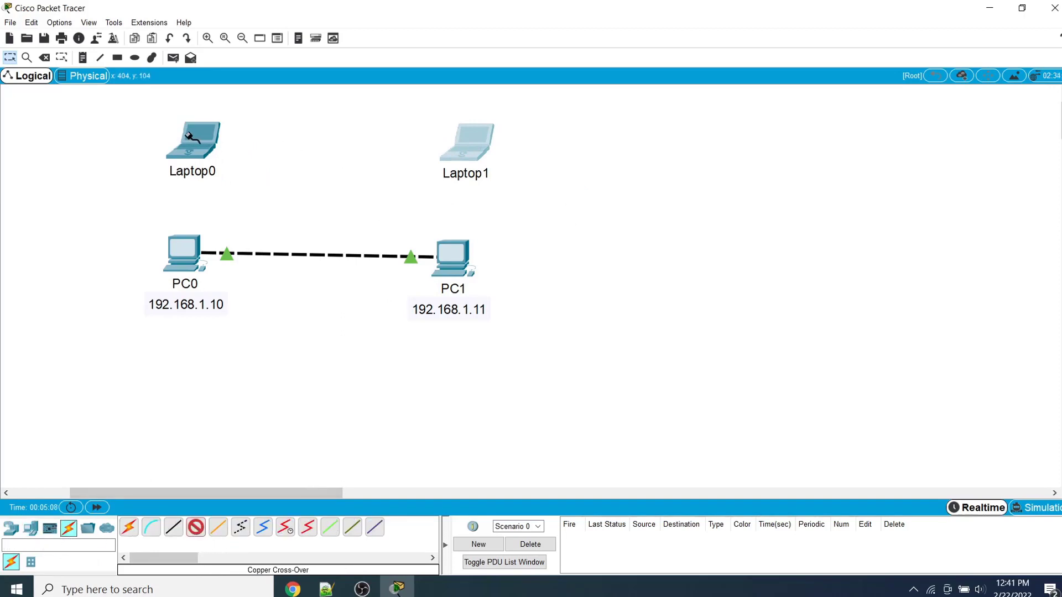
click(466, 146)
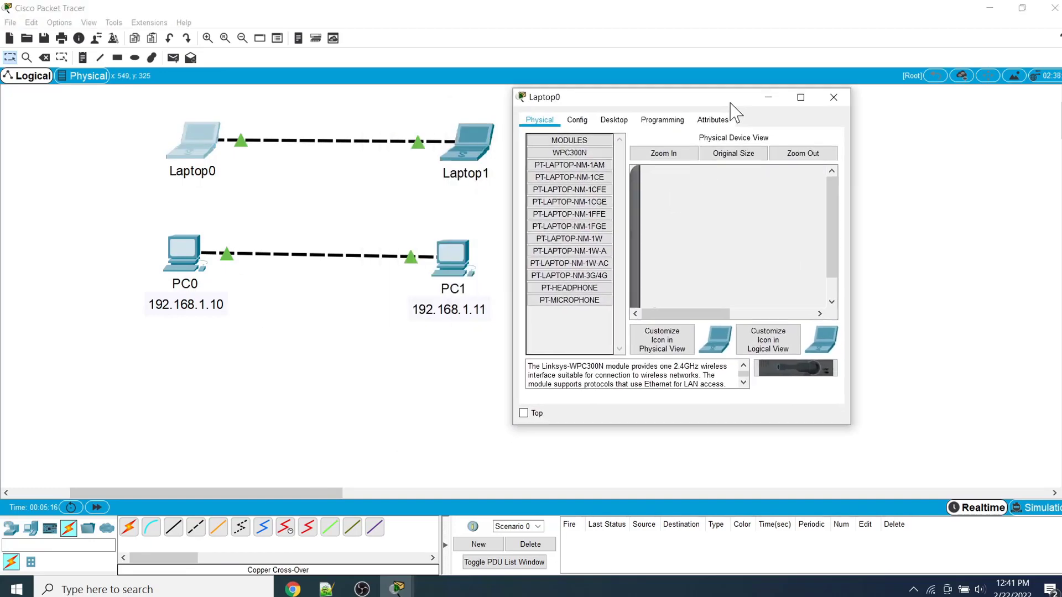
- Assign Laptop0 the address 192.168.1.15 with subnet mask 255.255.255.0 in IP Configuration
click(613, 120)
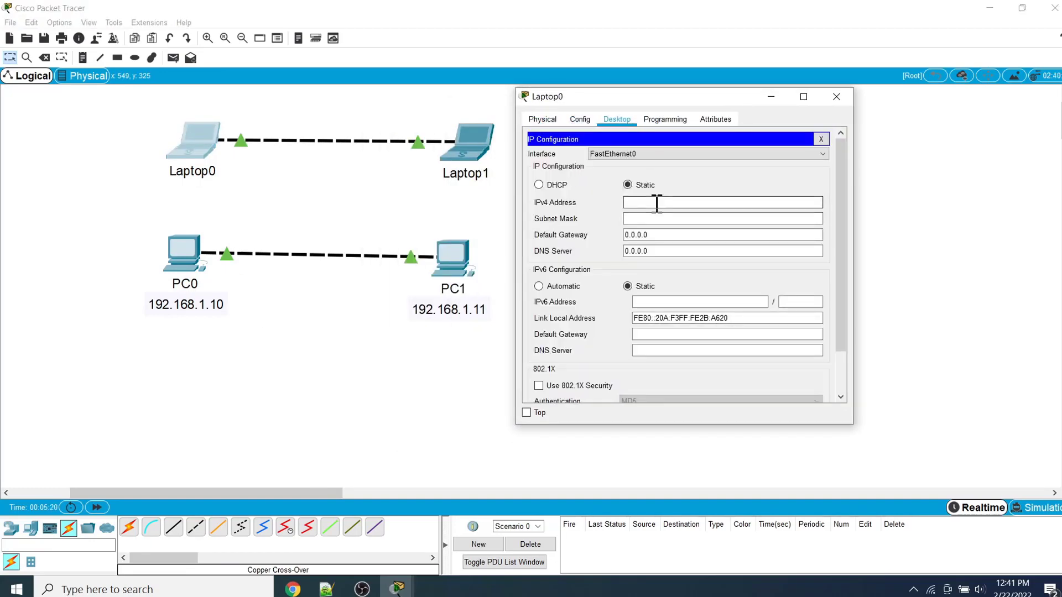
text(192.168.1.15)
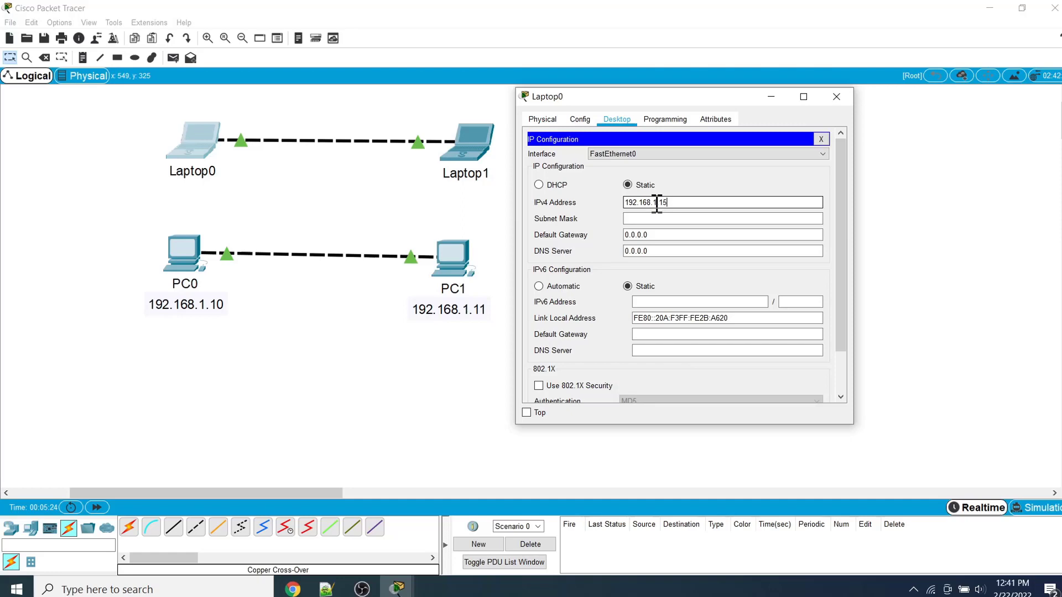
text(255.255.255.0)
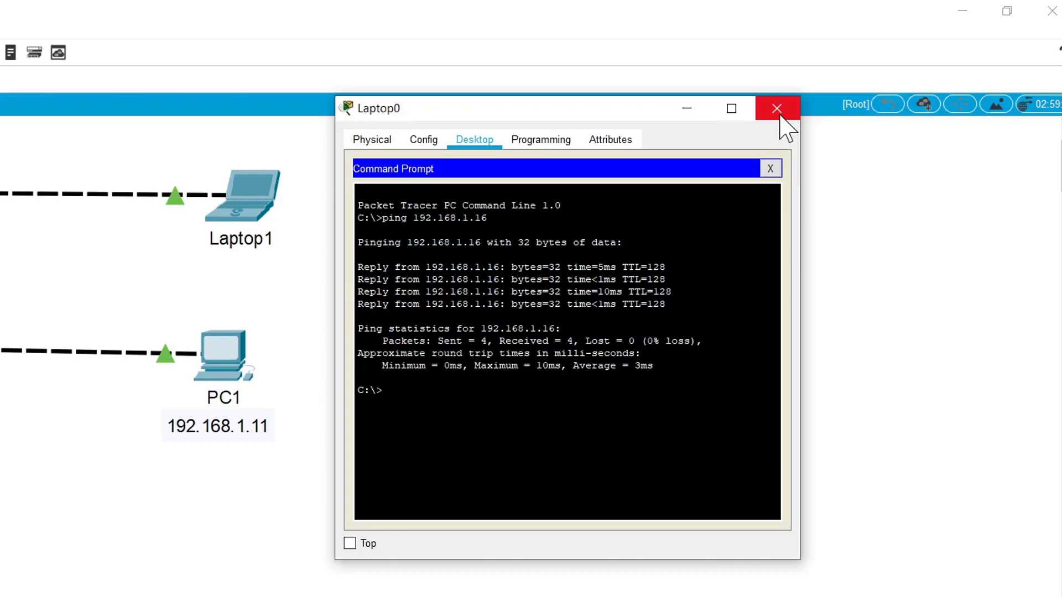
- Add workspace notes 192.168.1.16 under Laptop1 and 192.168.1.15 under Laptop0
click(777, 108)
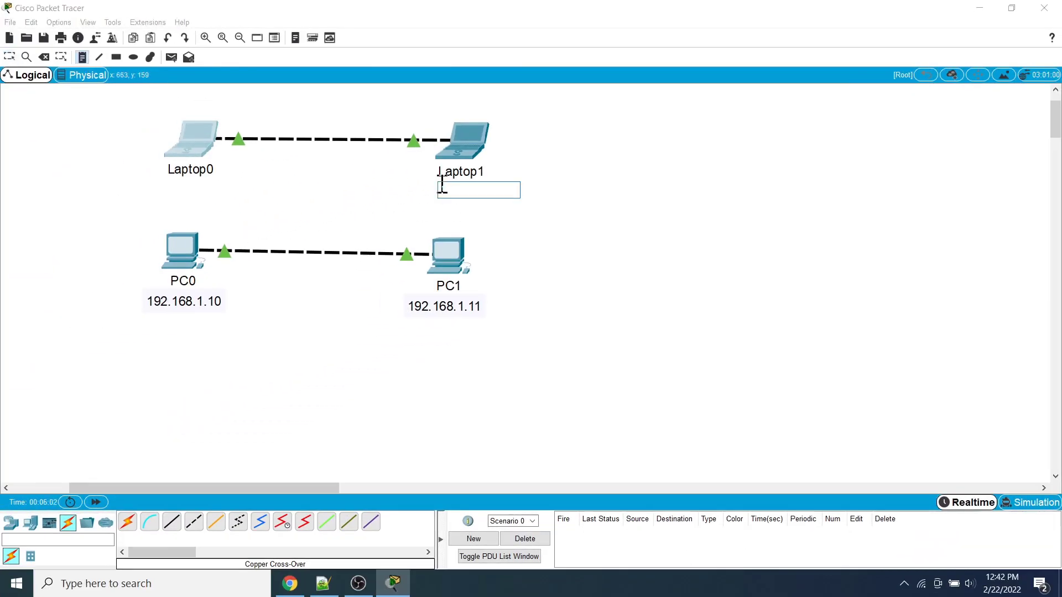
text(192.168.1.16)
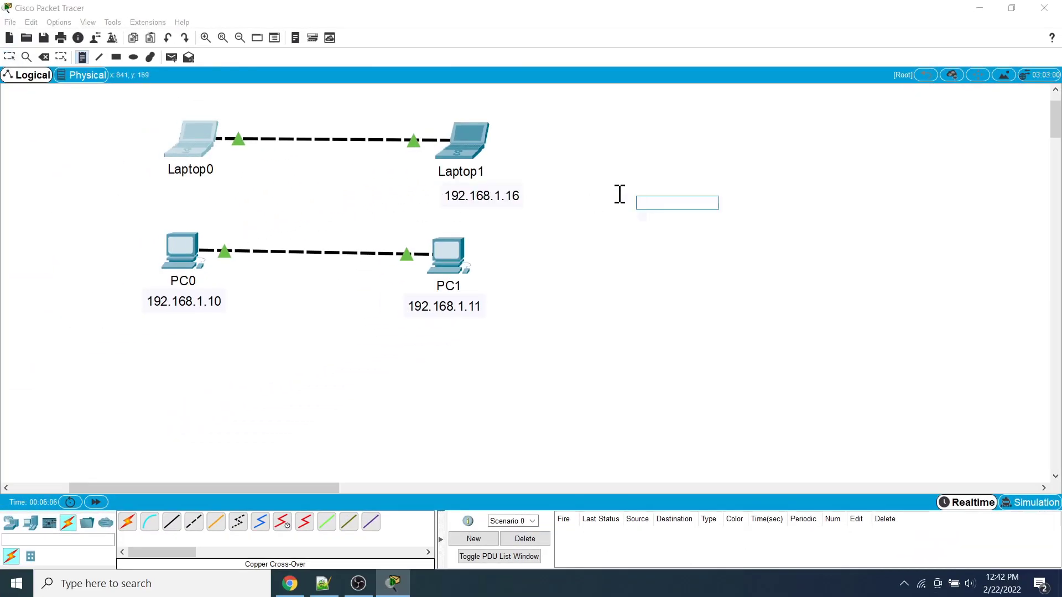
text(192.168.1.15)
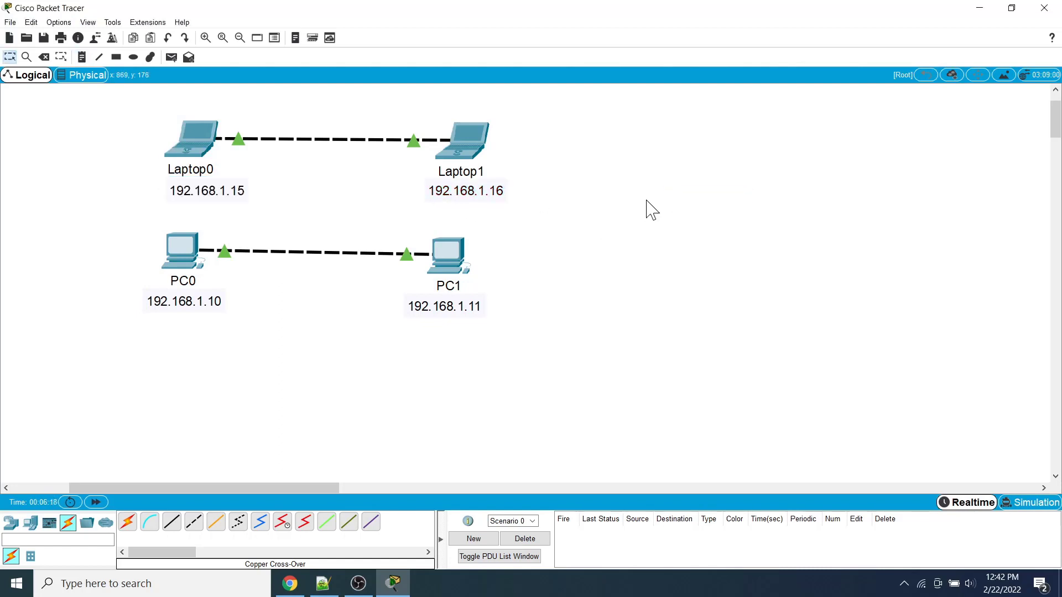
mouse_move(462, 391)
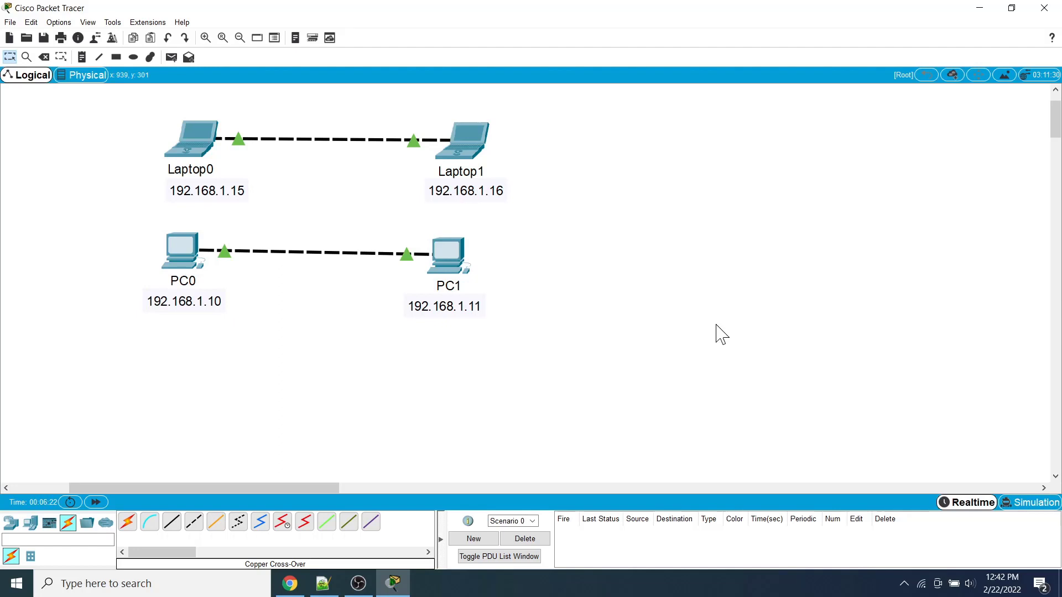
mouse_move(744, 336)
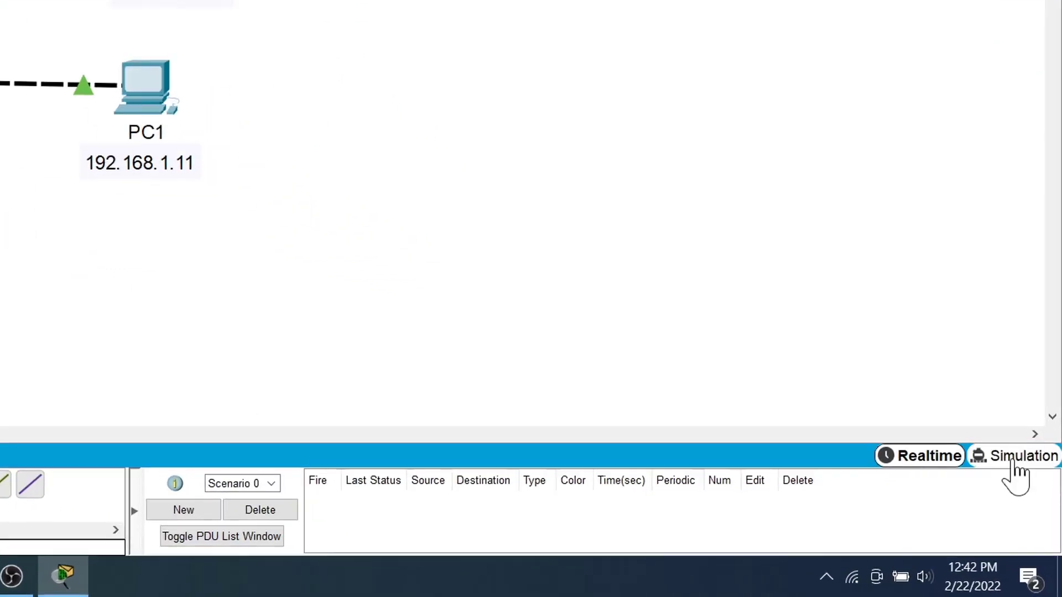
mouse_move(1022, 455)
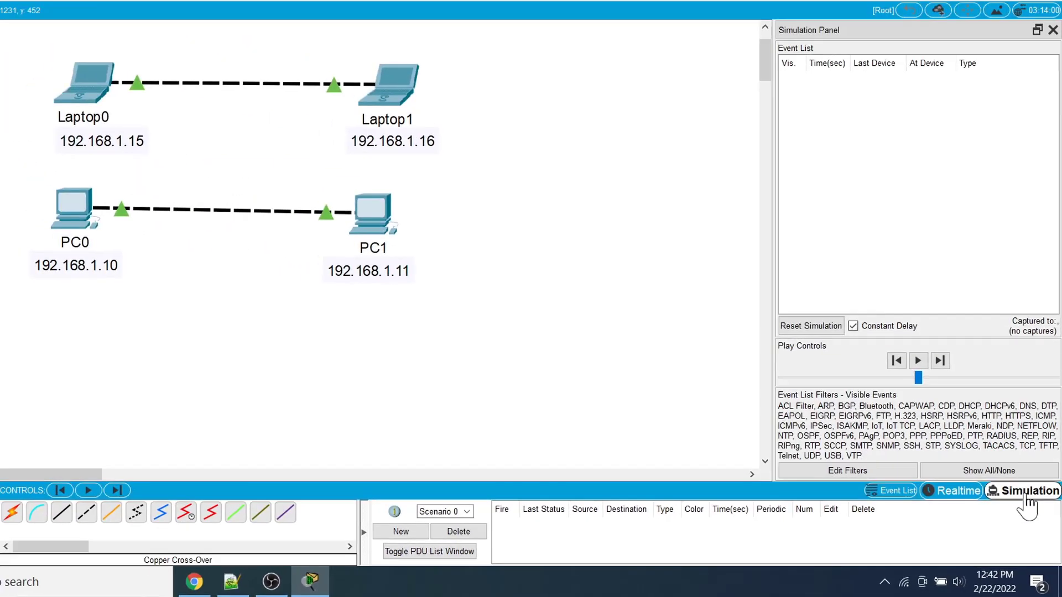
mouse_move(65, 223)
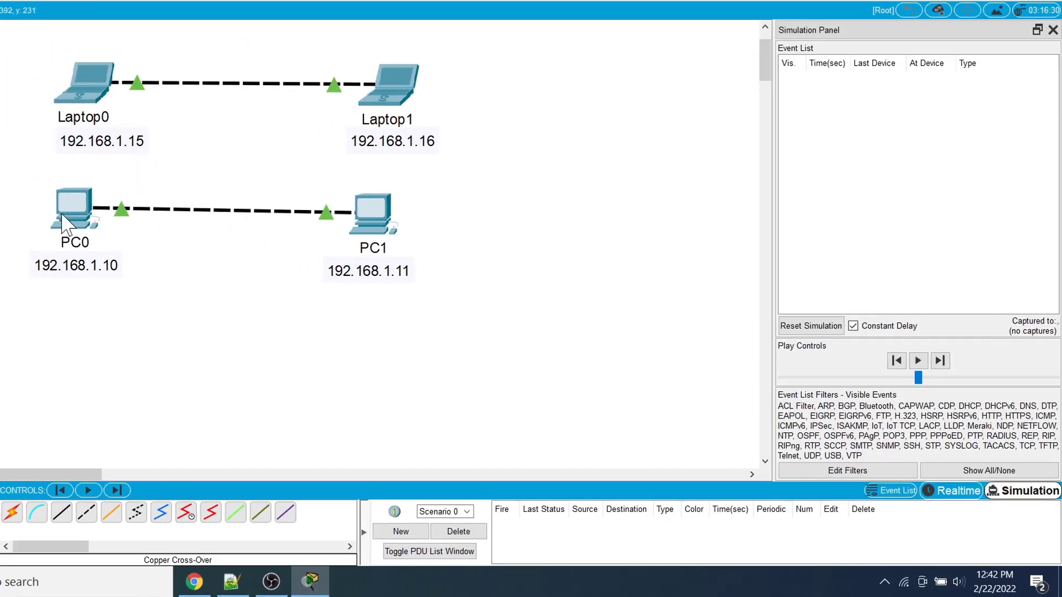
- From PC0's Command Prompt start a ping to 192.168.1.11, then dismiss the PC0 window
double_click(74, 210)
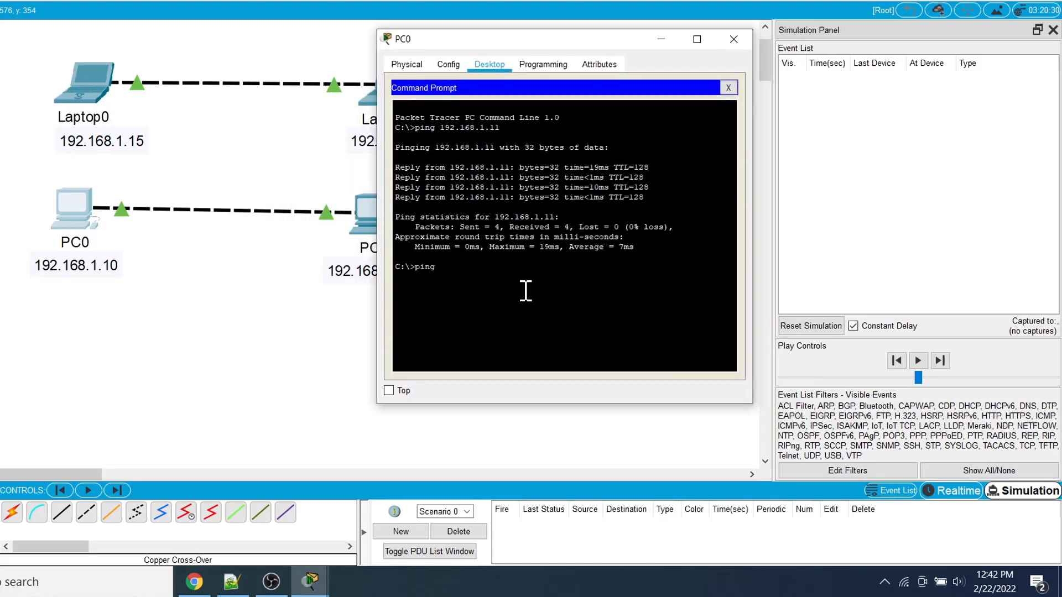
text(192.168.1.11)
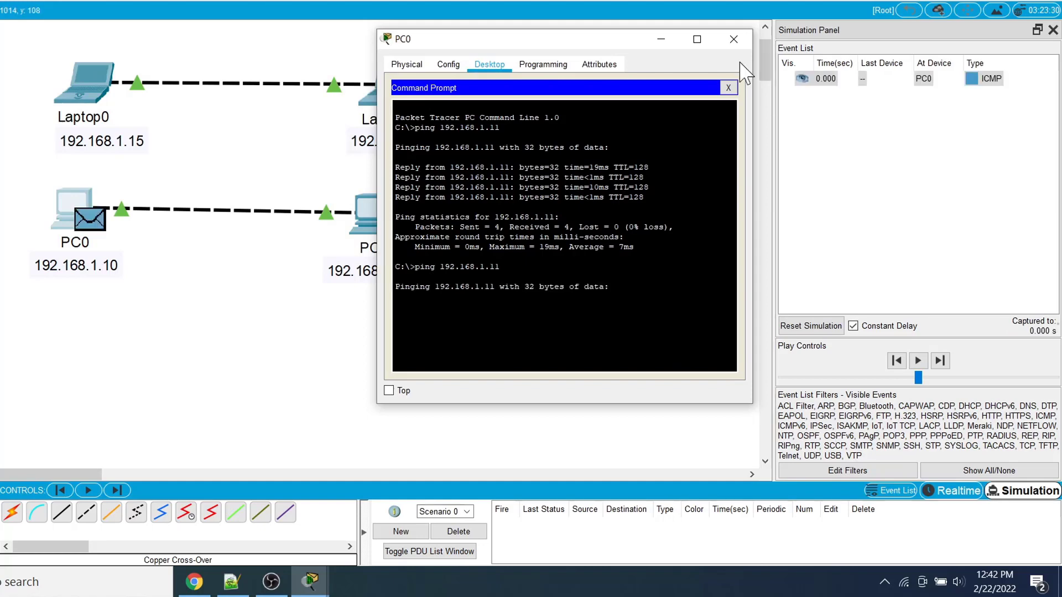
click(732, 39)
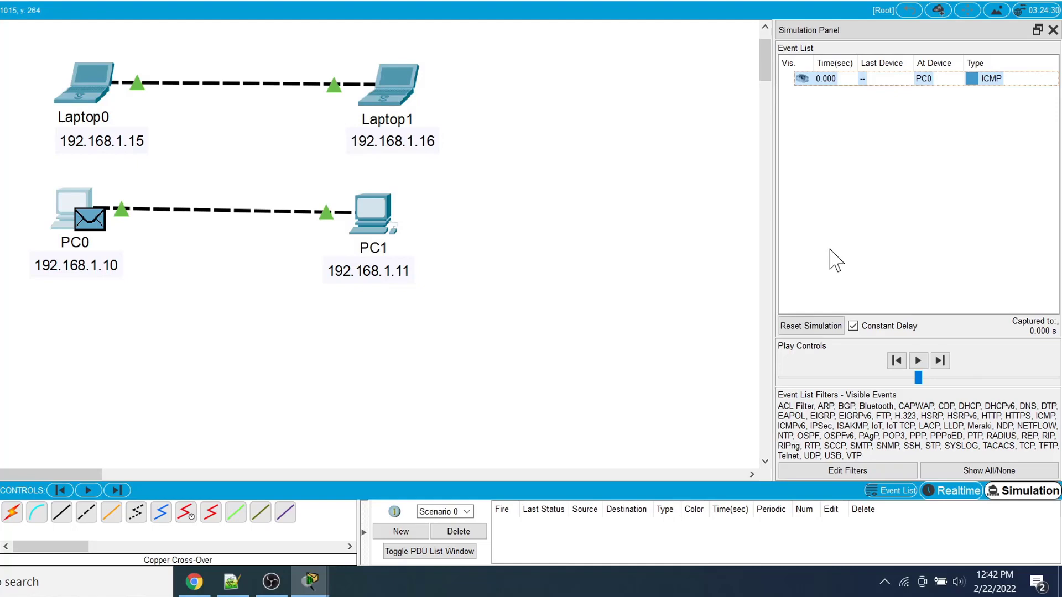
- Step the ICMP packets between PC0 and PC1 forward until the ping completes
click(918, 361)
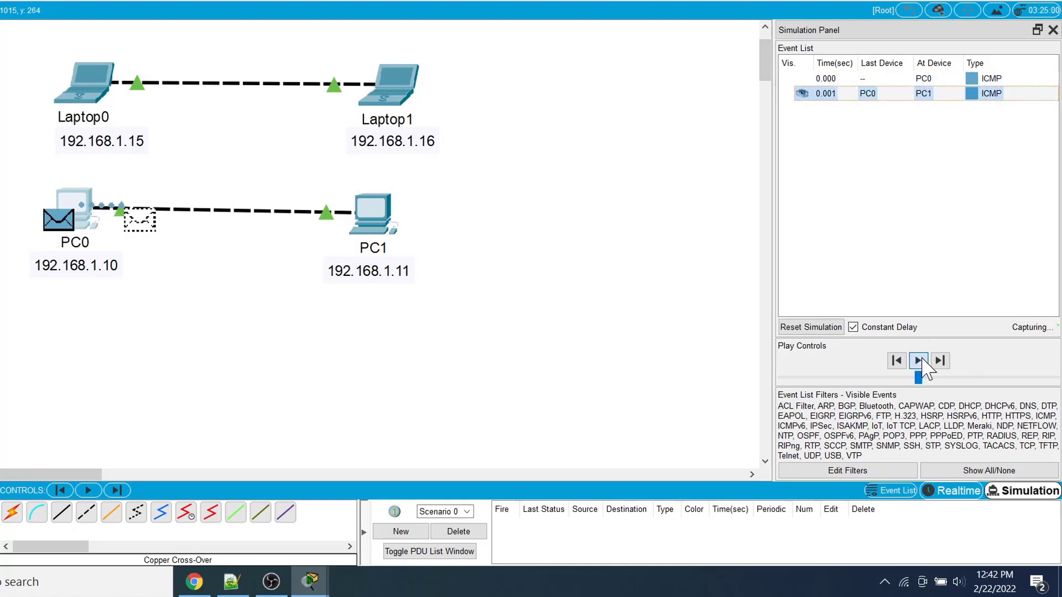
click(918, 361)
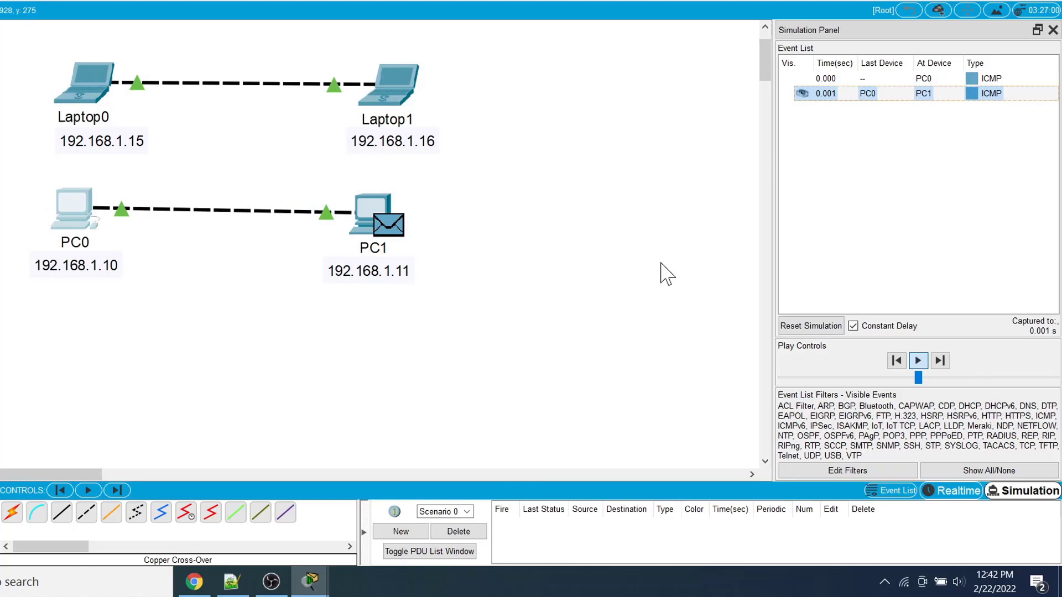
click(918, 361)
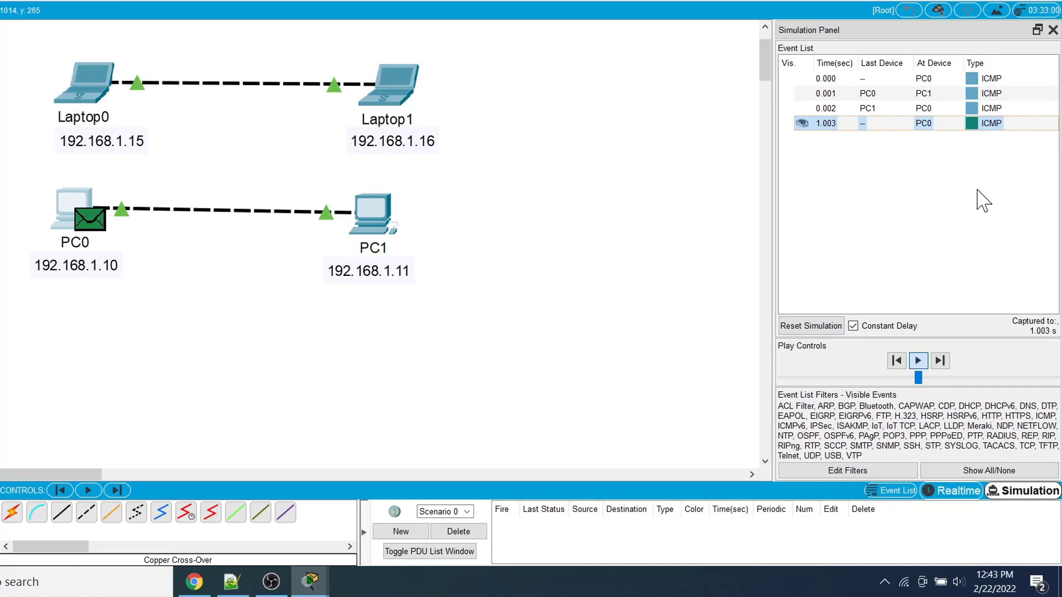
click(919, 361)
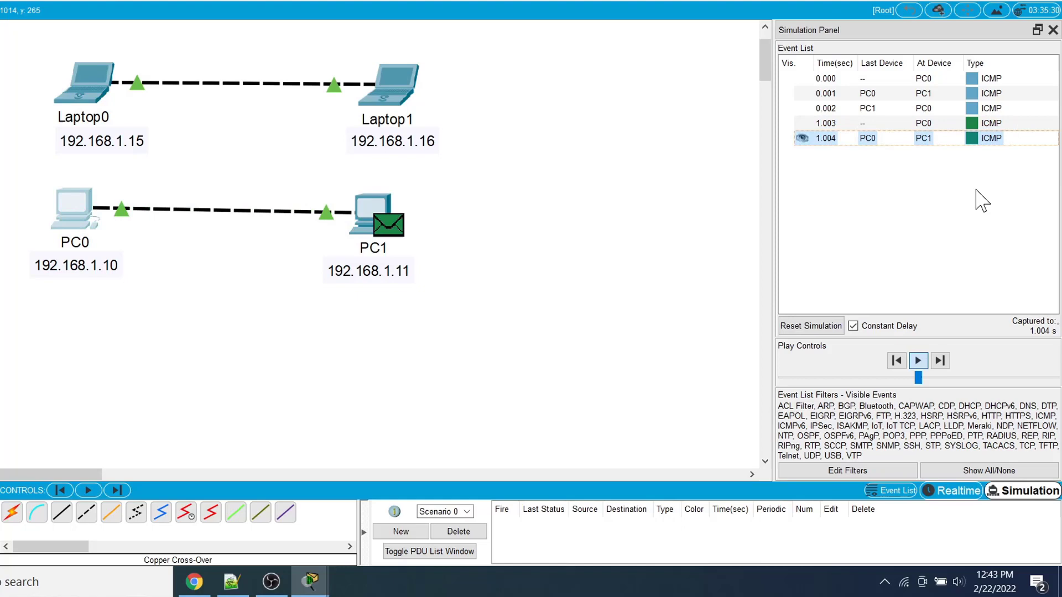
click(917, 359)
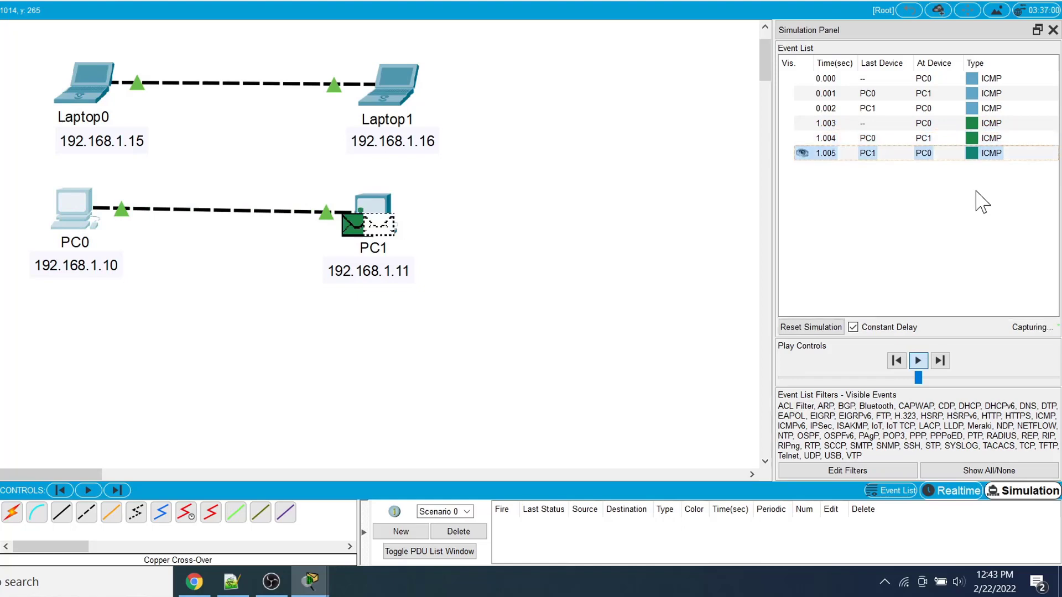
click(918, 361)
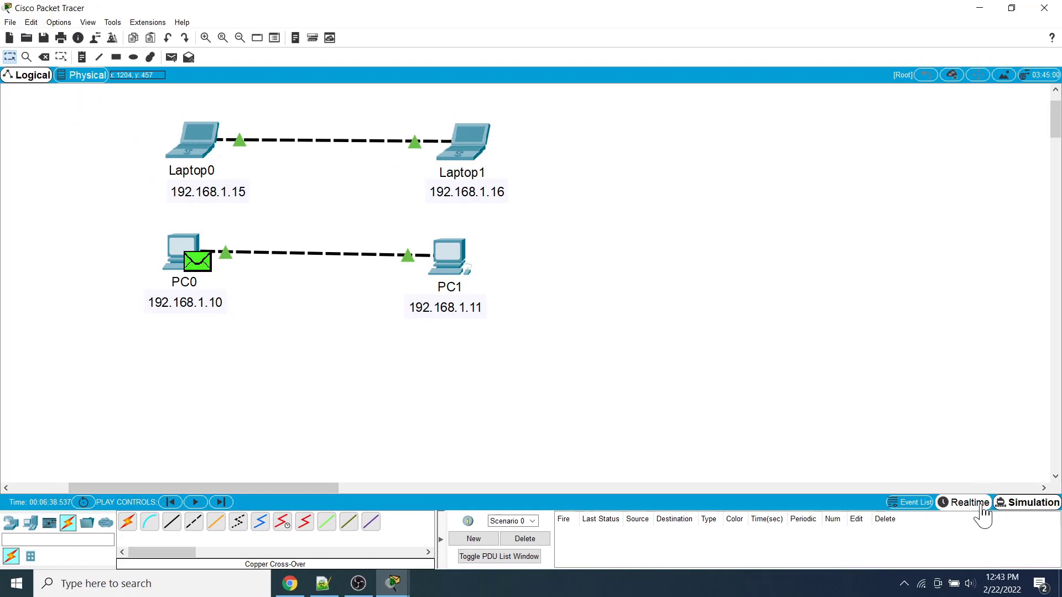
- Reset the event list by toggling to Realtime and back to Simulation mode
click(971, 502)
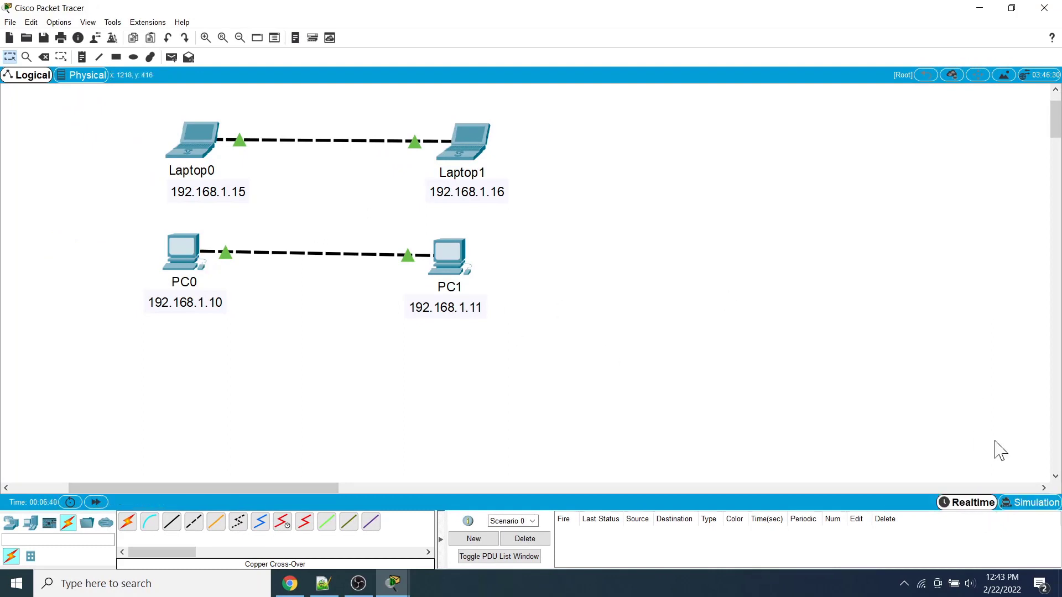
click(1029, 502)
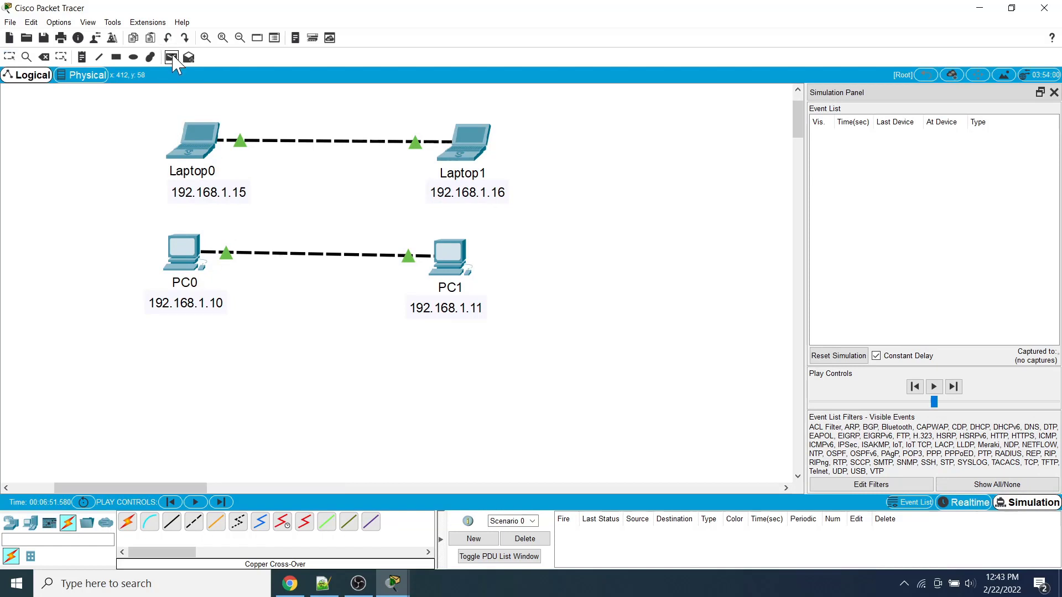
- Send a Simple PDU from Laptop0 to Laptop1, play it to completion, then return to Realtime
click(171, 56)
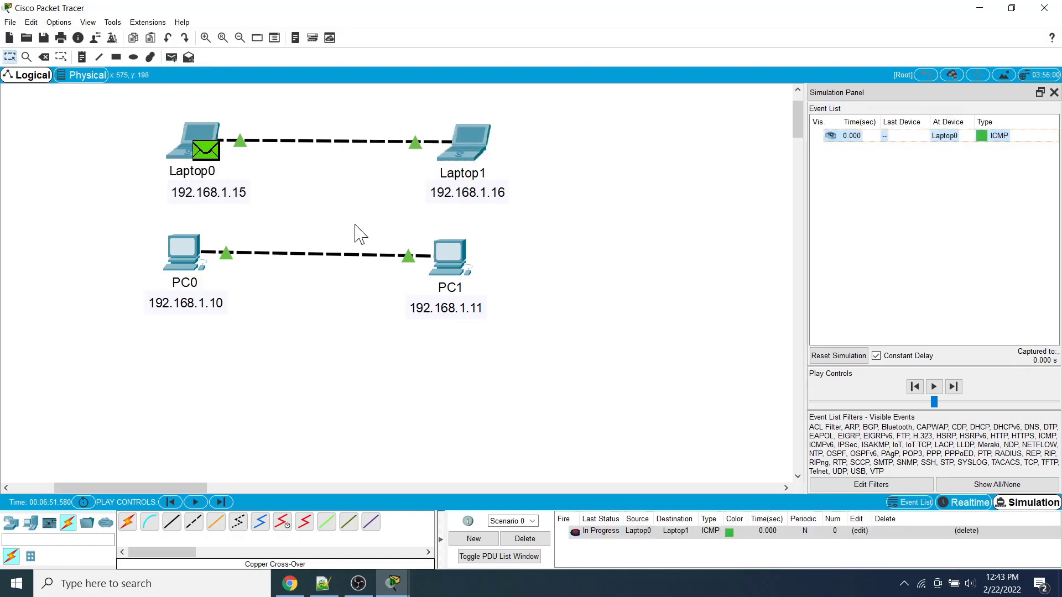
click(932, 386)
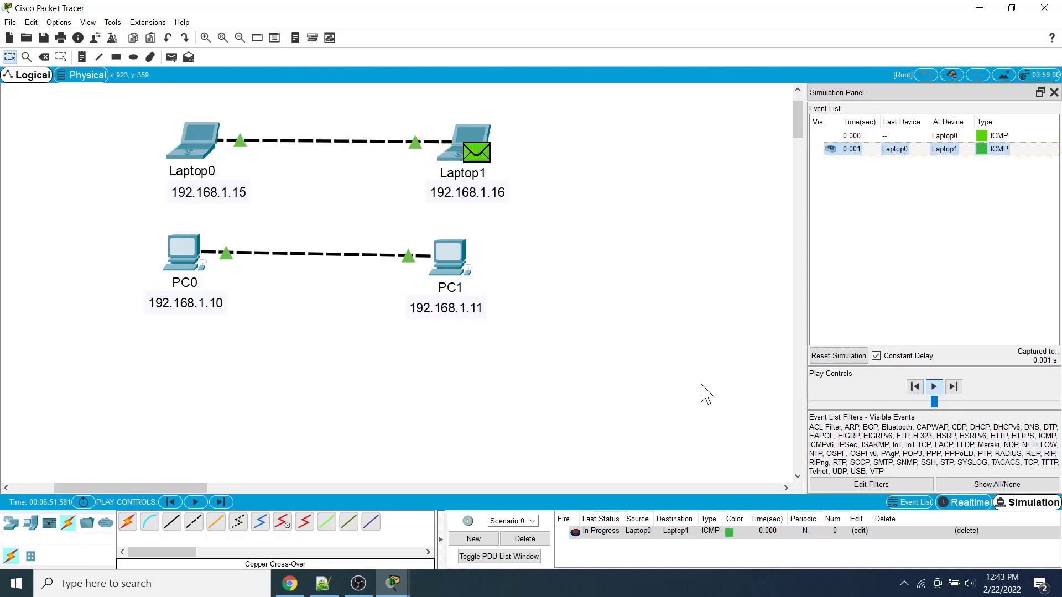
click(934, 386)
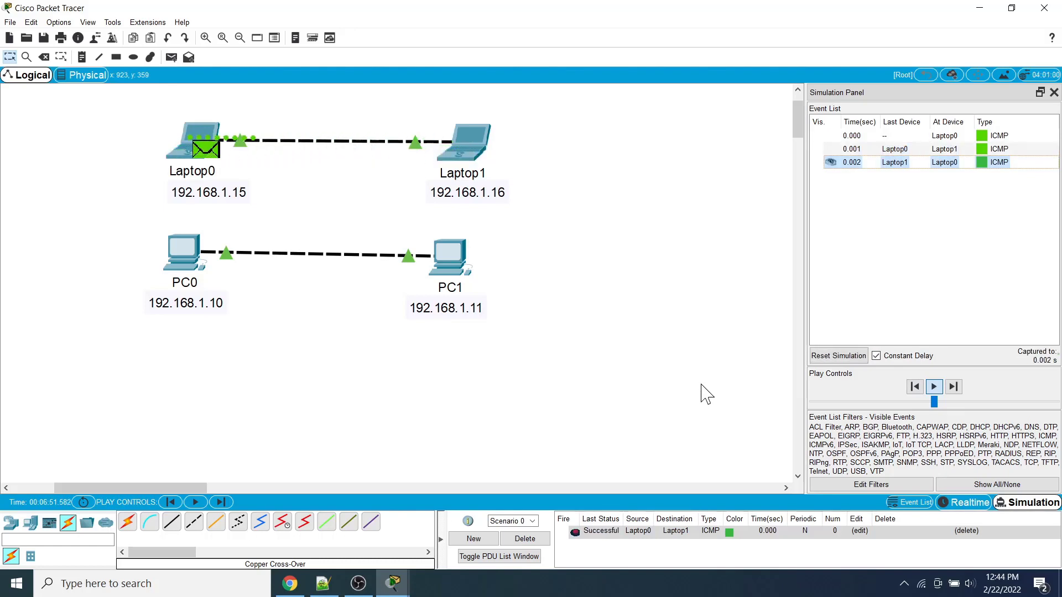
click(934, 386)
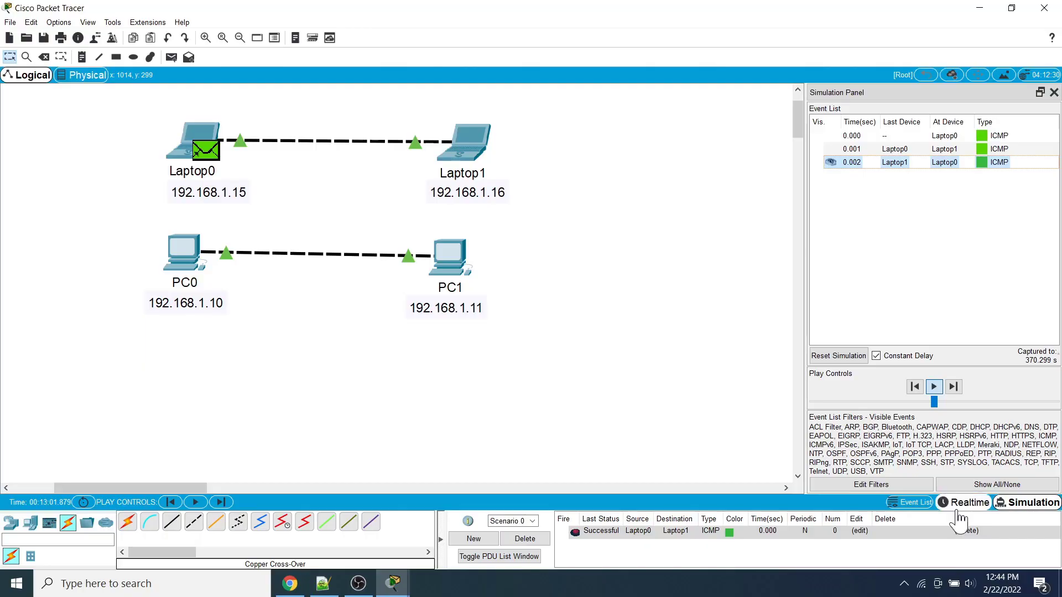
click(969, 502)
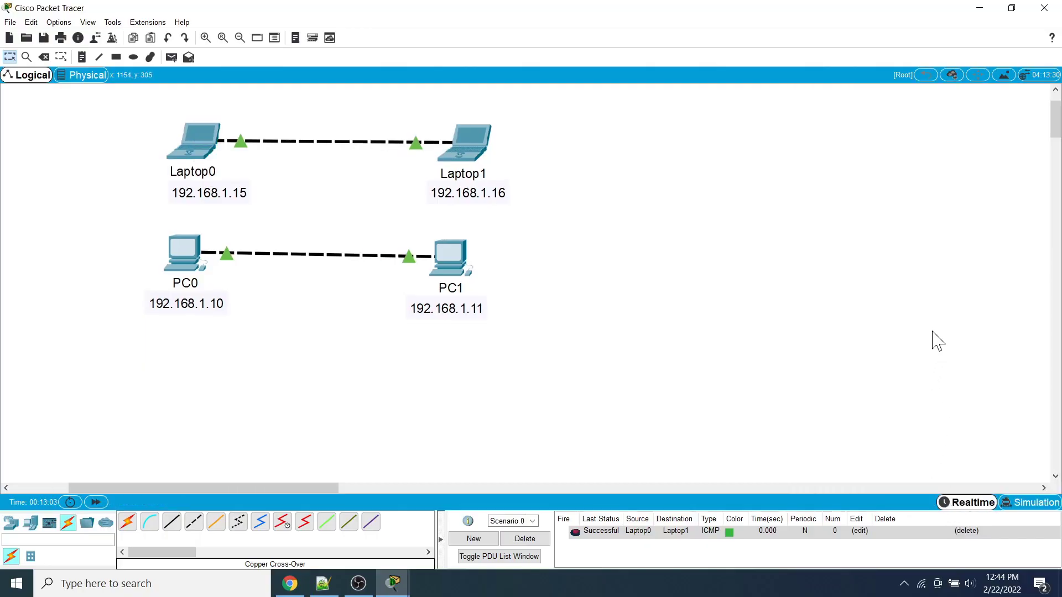